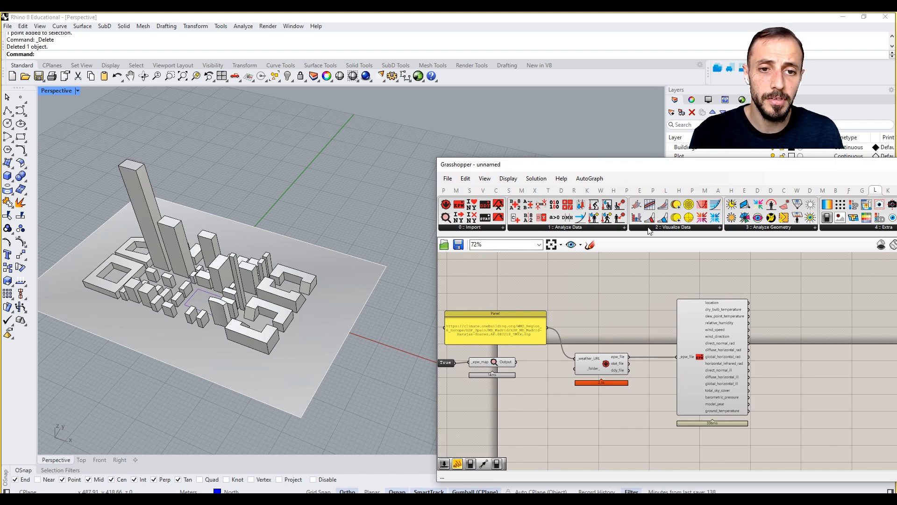
# Place an LB Wind Rose component from the Ladybug Visualize Data list onto the canvas
pyautogui.click(674, 226)
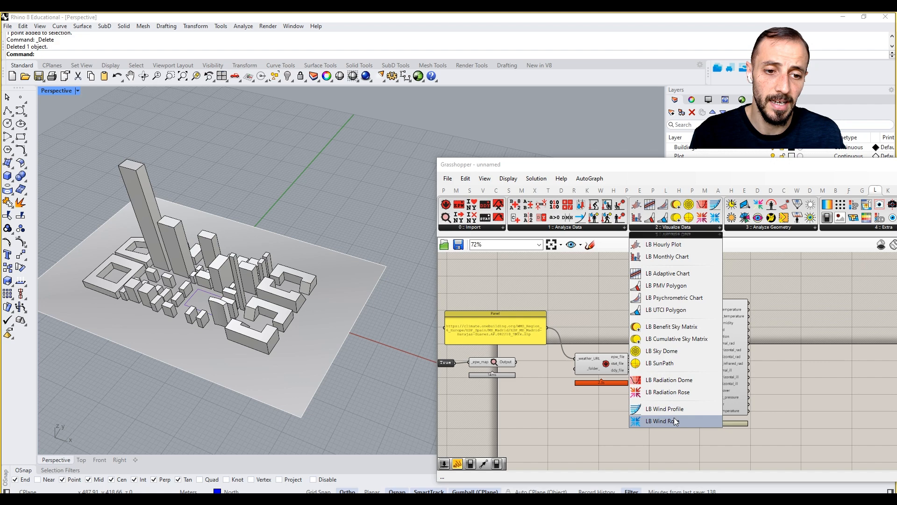
pyautogui.click(665, 421)
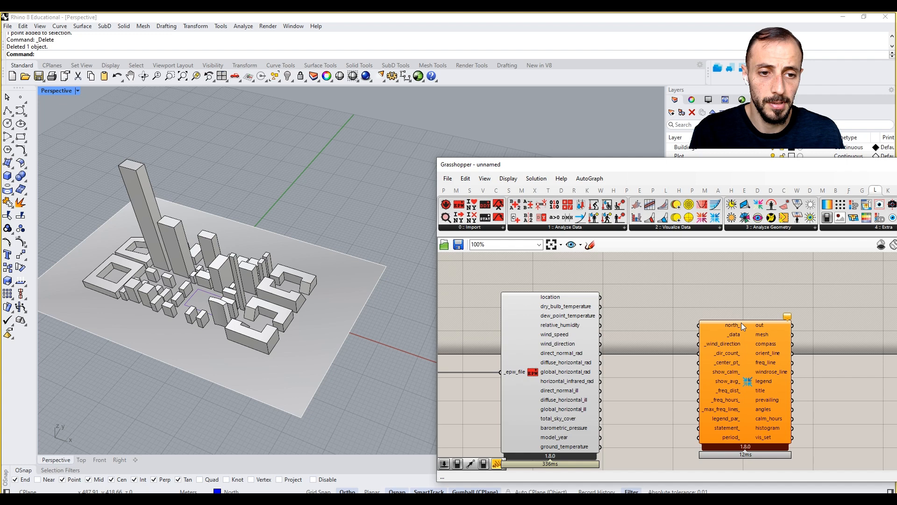
pyautogui.moveTo(282, 188)
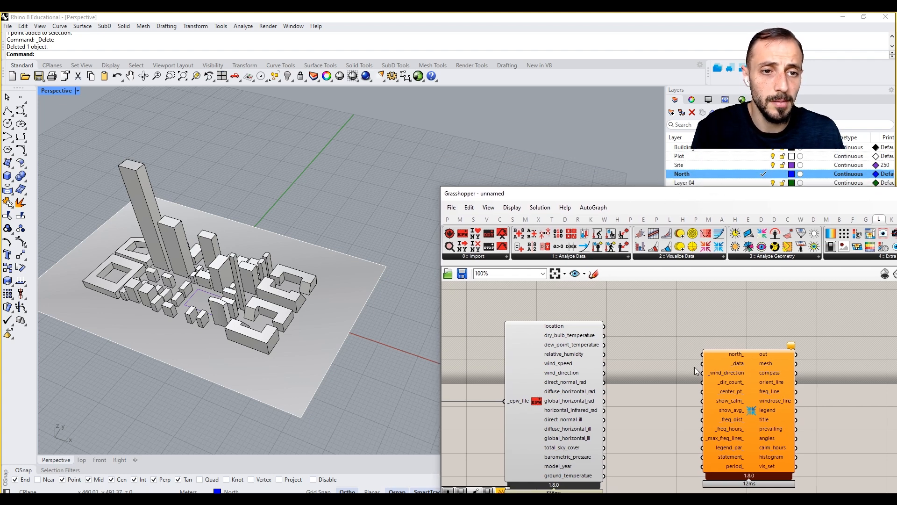
pyautogui.moveTo(694, 306)
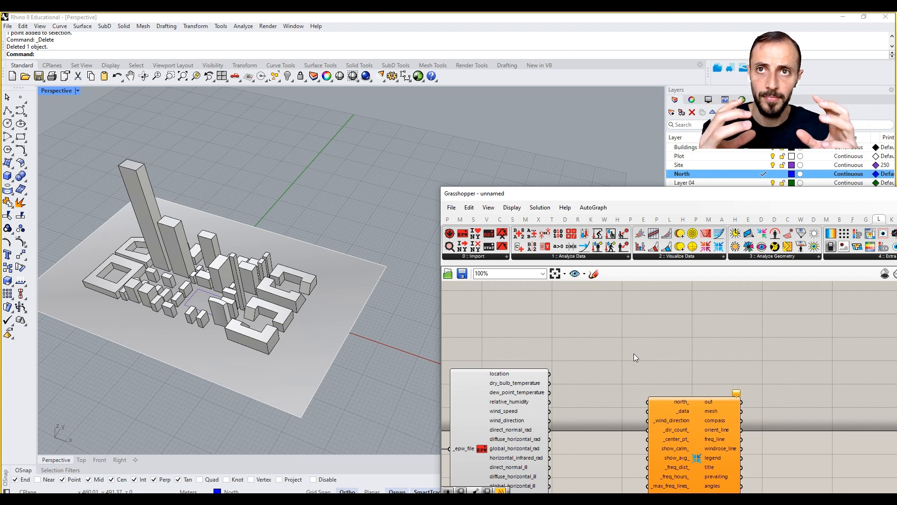
# Add a Point parameter and set it to one point picked in the Rhino scene
pyautogui.doubleClick(636, 355)
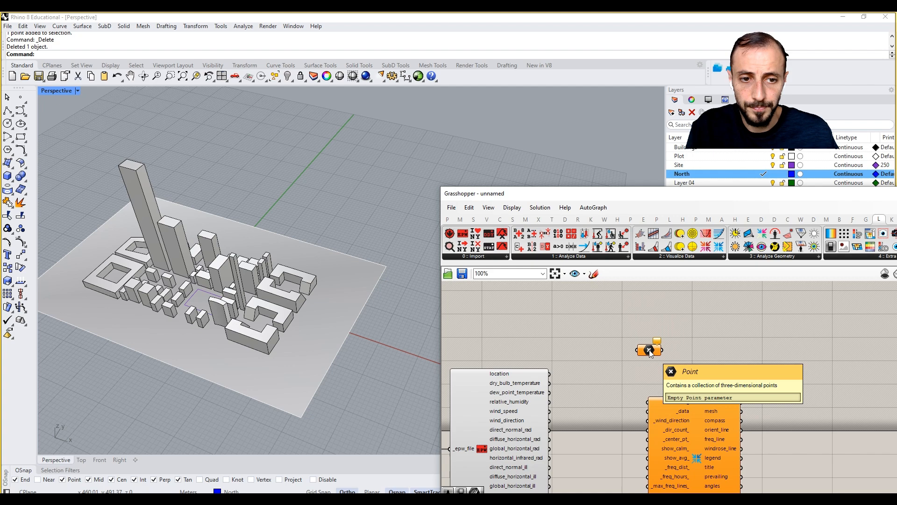
pyautogui.rightClick(648, 349)
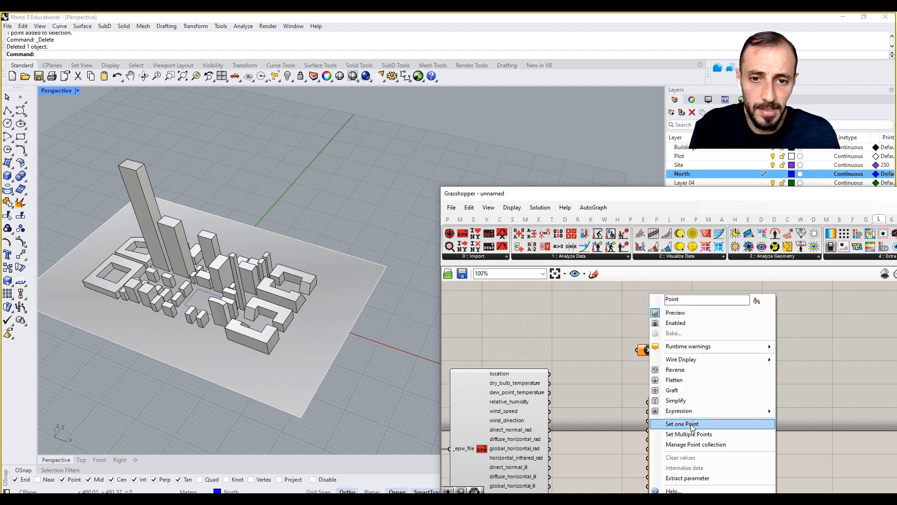
pyautogui.click(681, 424)
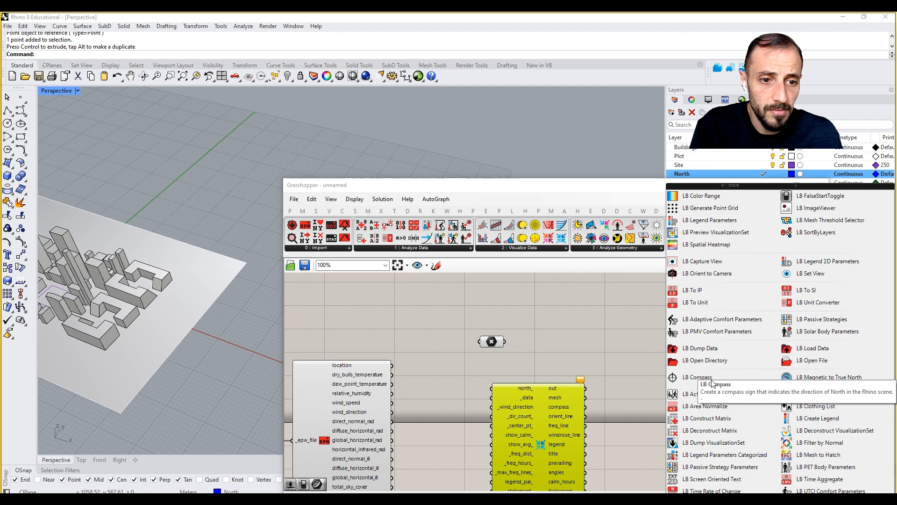
# Add LB Compass at the point with sliders feeding north angle 0 and scale 5
pyautogui.click(697, 377)
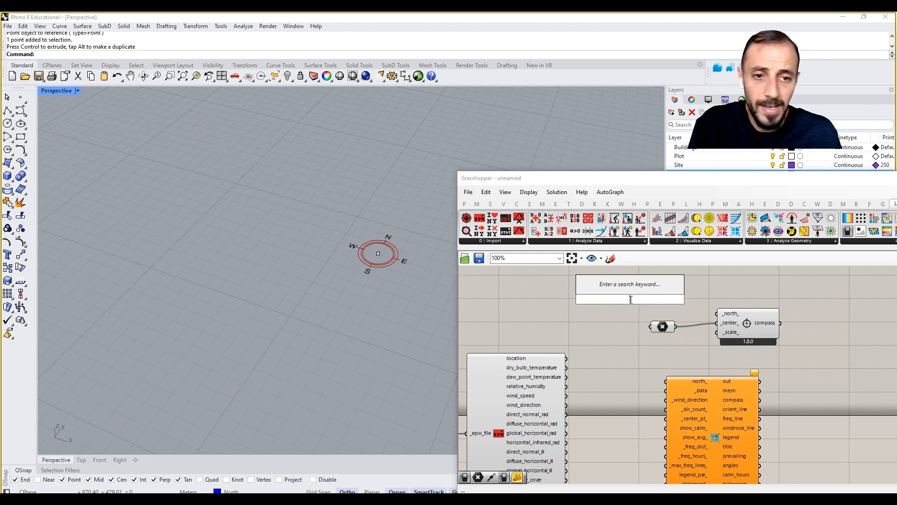
pyautogui.write('0<30')
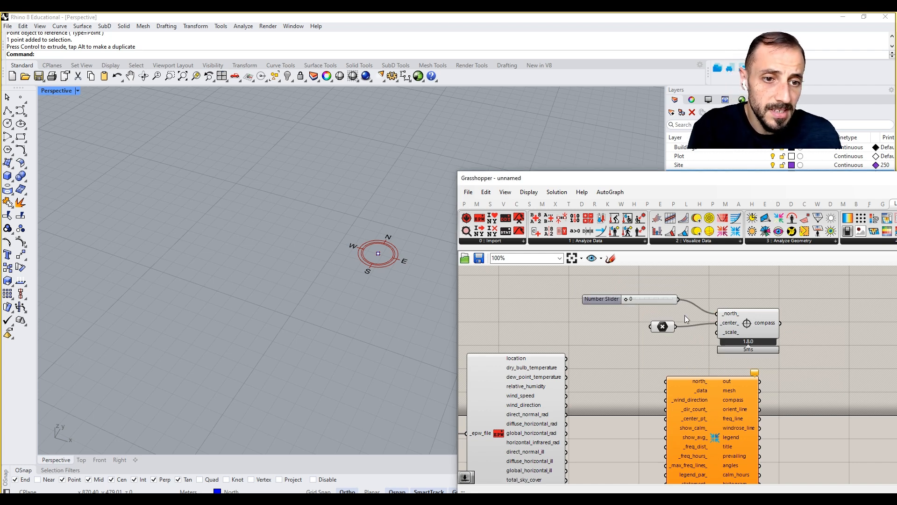
pyautogui.moveTo(629, 299); pyautogui.dragTo(650, 299)
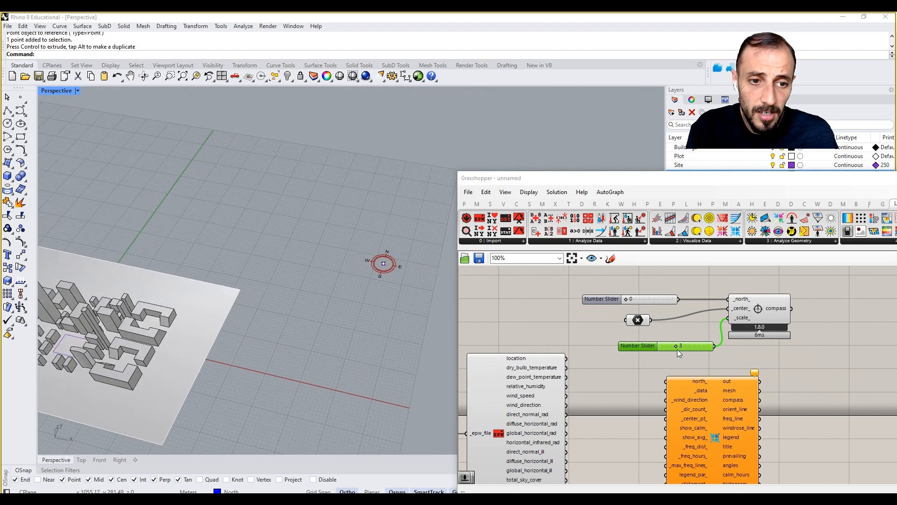
pyautogui.moveTo(679, 345); pyautogui.dragTo(686, 345)
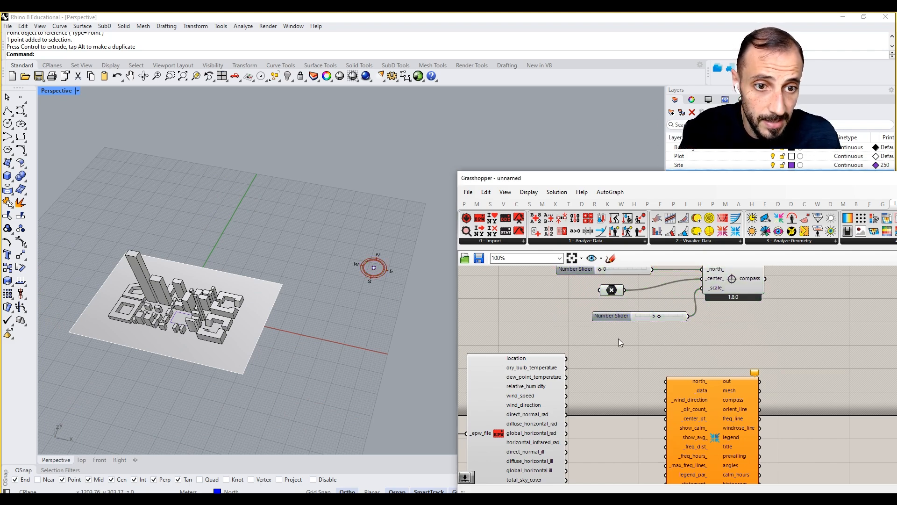
# Turn on preview for the compass component group
pyautogui.rightClick(613, 329)
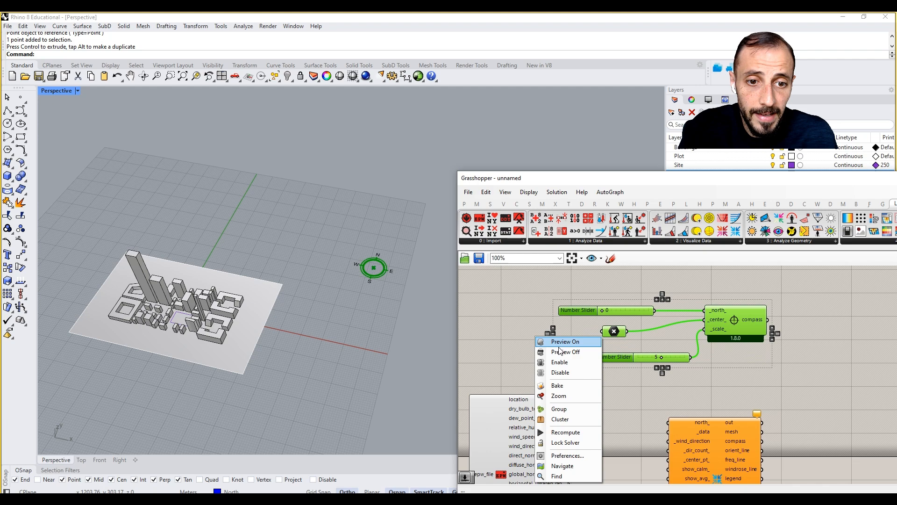
pyautogui.click(564, 341)
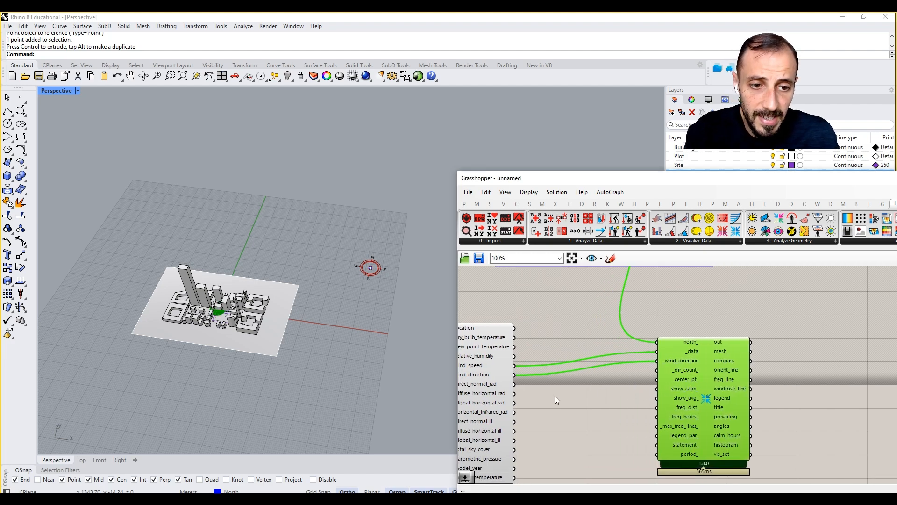
pyautogui.moveTo(126, 240)
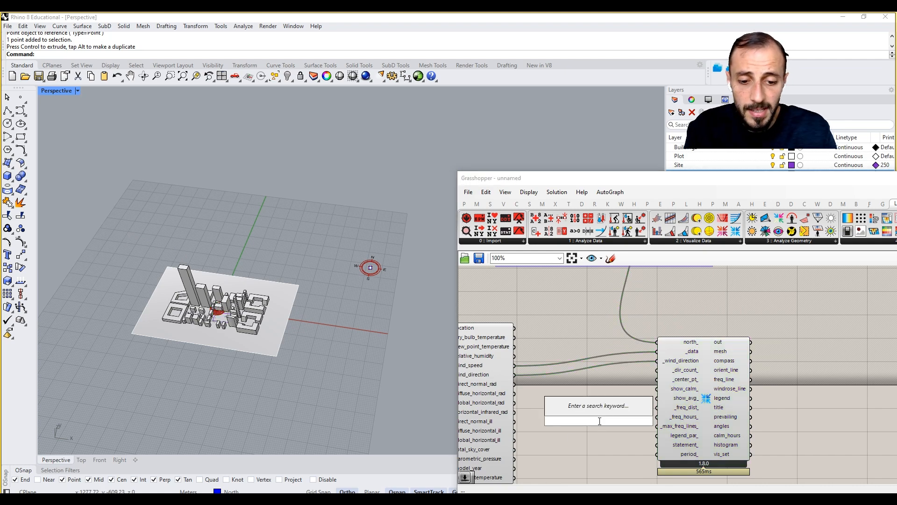
# Set the new Point parameter to a point picked on the x-axis right of the site
pyautogui.rightClick(593, 422)
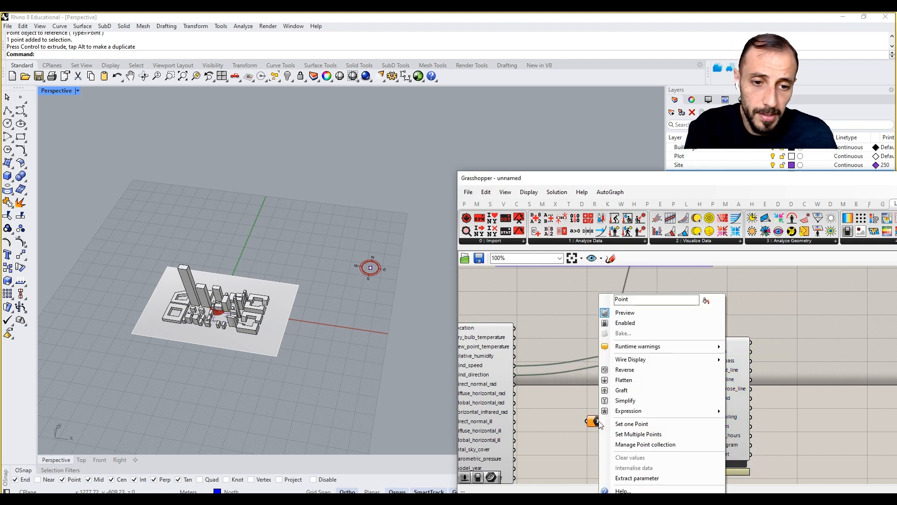
pyautogui.click(632, 423)
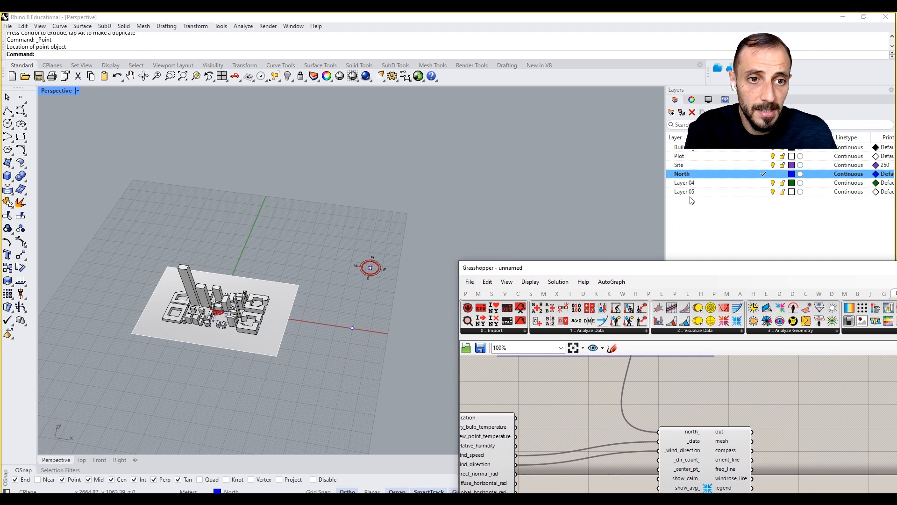
# Rename Layer 04 to Wind Rose and move the picked point onto it
pyautogui.doubleClick(685, 182)
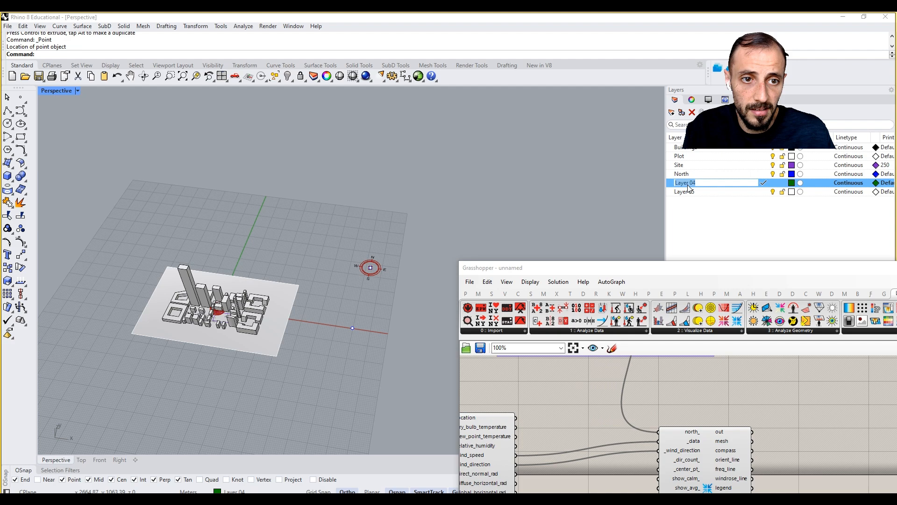
pyautogui.write('Wind Ros')
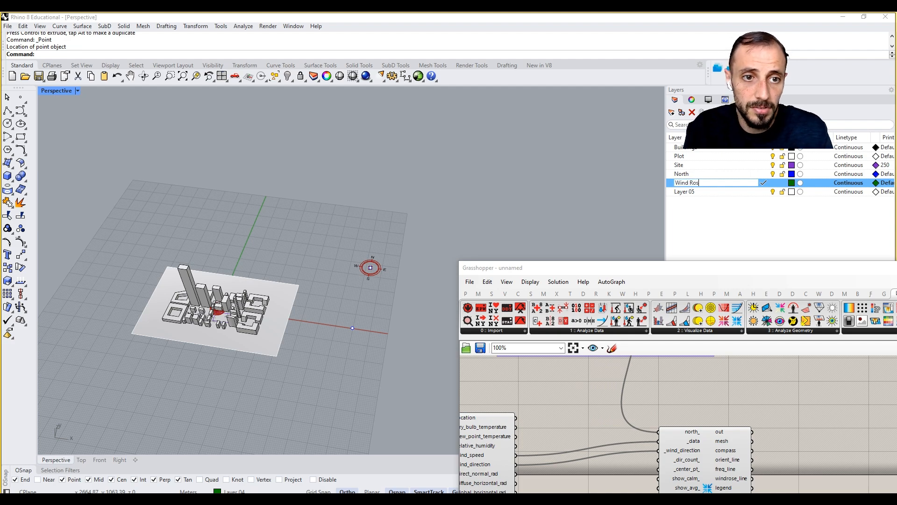
pyautogui.rightClick(687, 182)
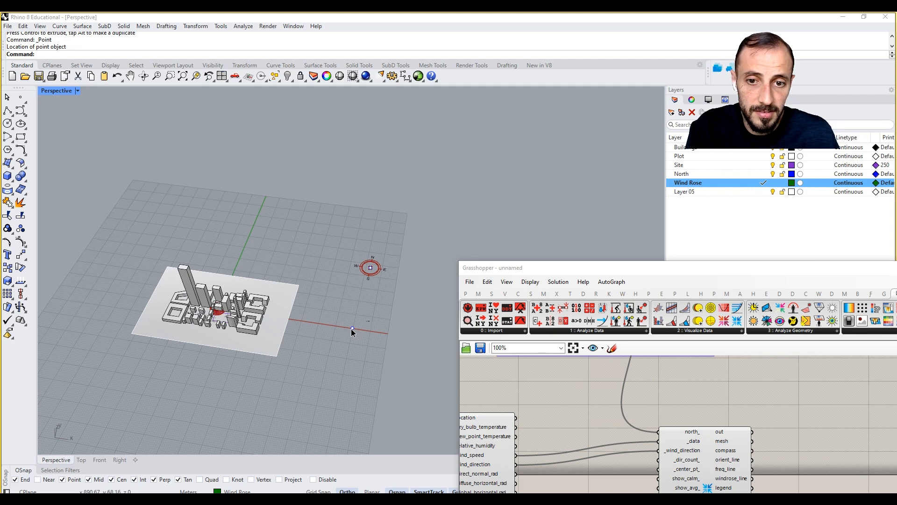
pyautogui.rightClick(688, 183)
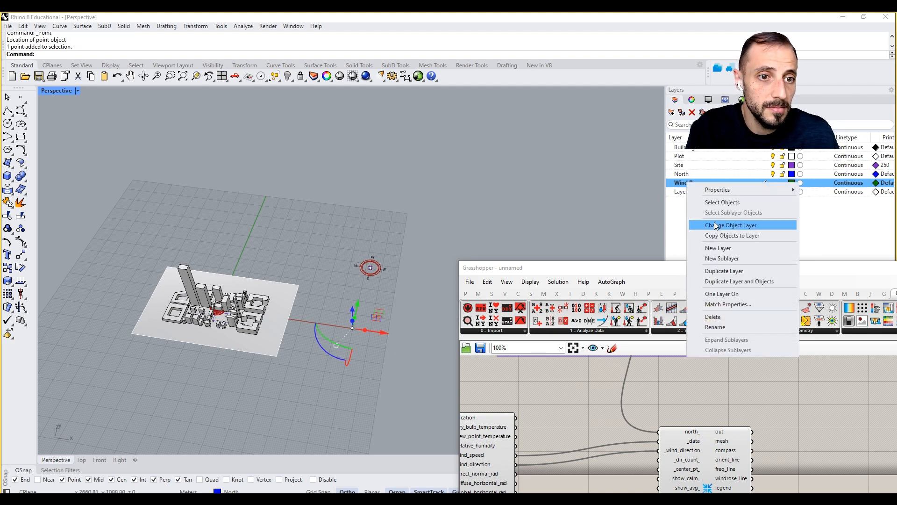
pyautogui.click(731, 224)
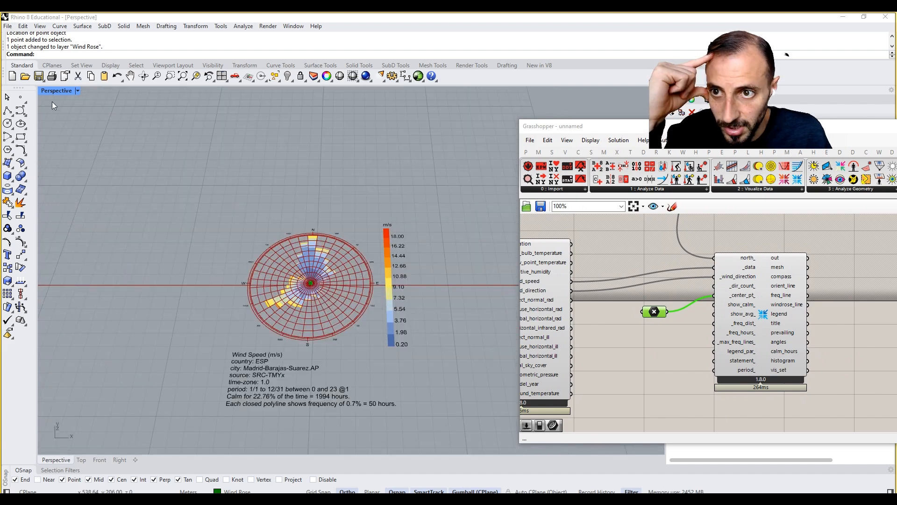
# Switch the viewport to Top view to see the Madrid wind rose from above
pyautogui.click(81, 460)
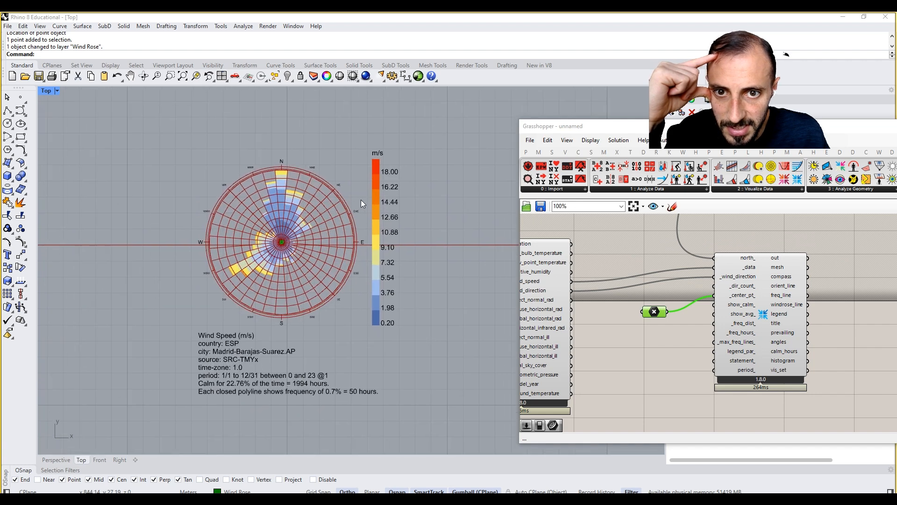
pyautogui.click(56, 91)
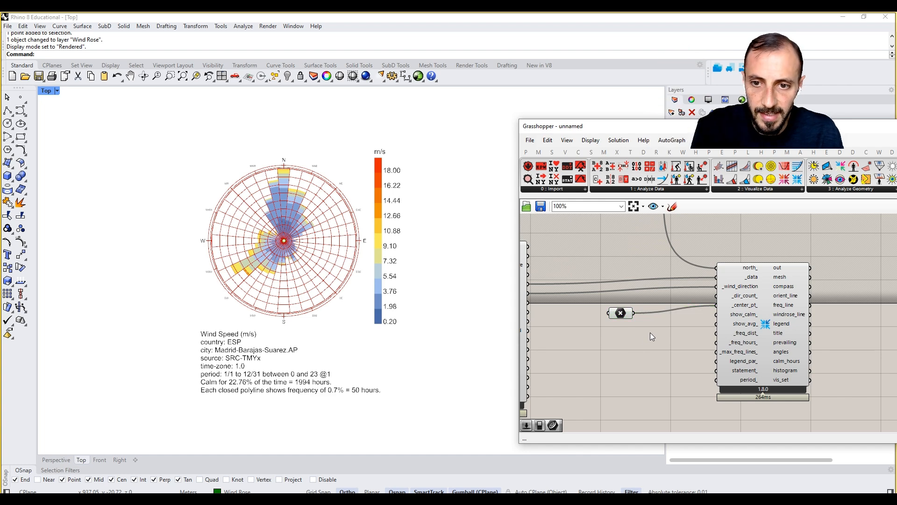
pyautogui.moveTo(742, 296)
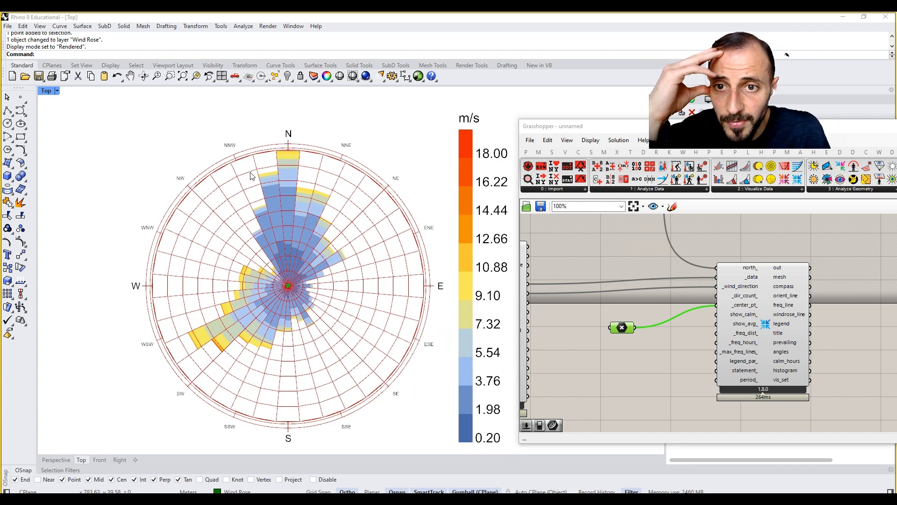
pyautogui.moveTo(369, 188)
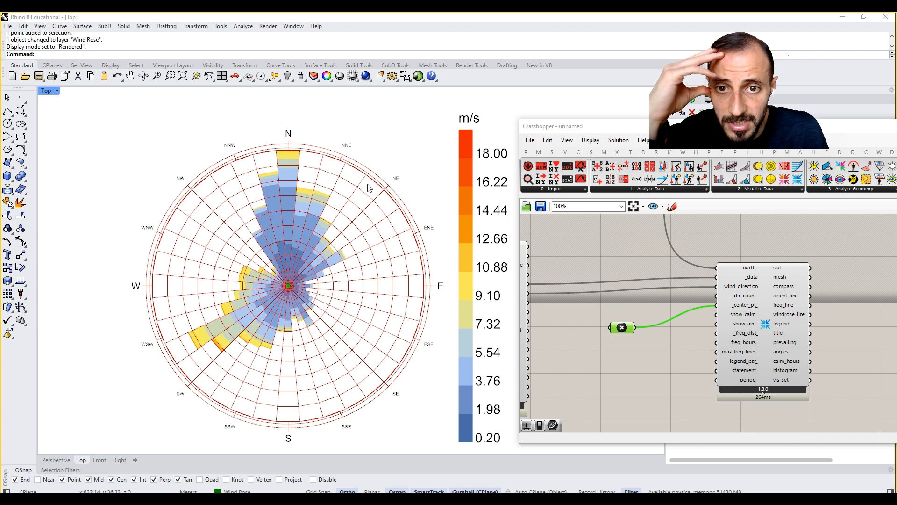
pyautogui.moveTo(611, 267)
pyautogui.write('3')
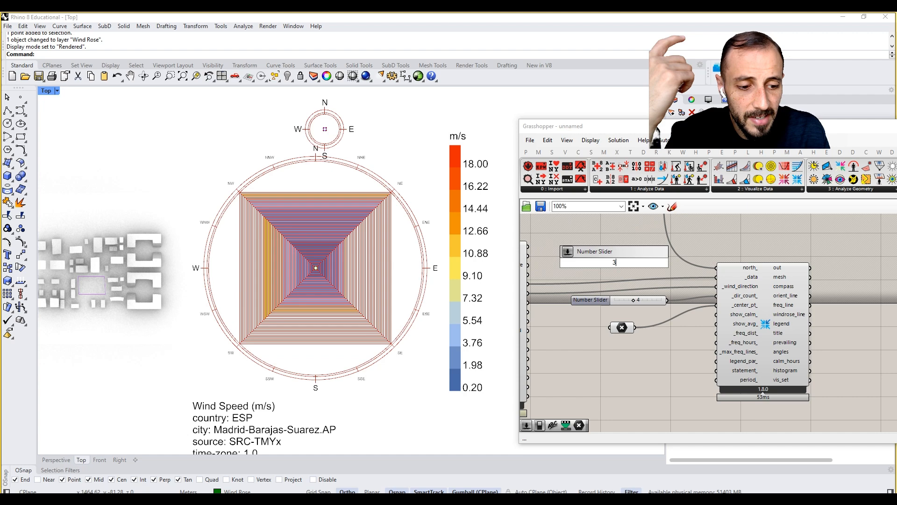
# Test a dir_count slider and a Boolean Toggle on show_avg_, flipping it False then back to True
pyautogui.moveTo(615, 262); pyautogui.dragTo(655, 262)
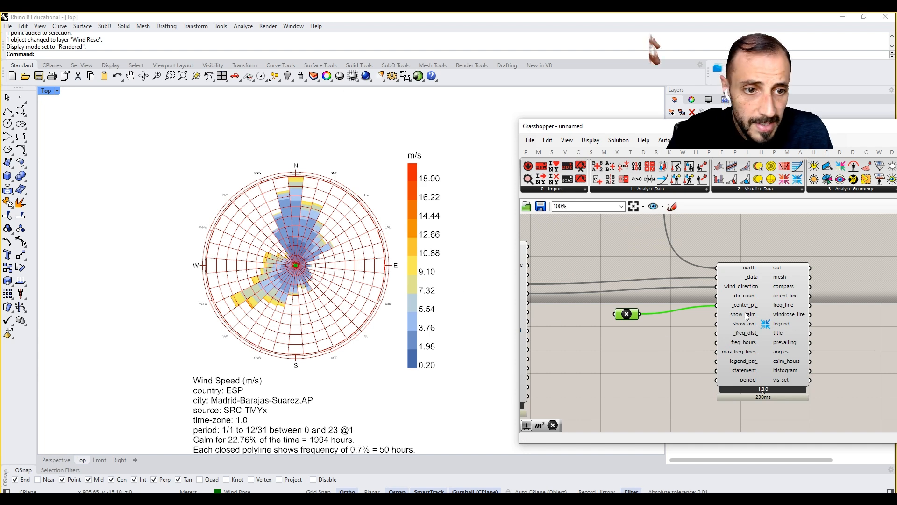
pyautogui.moveTo(745, 314)
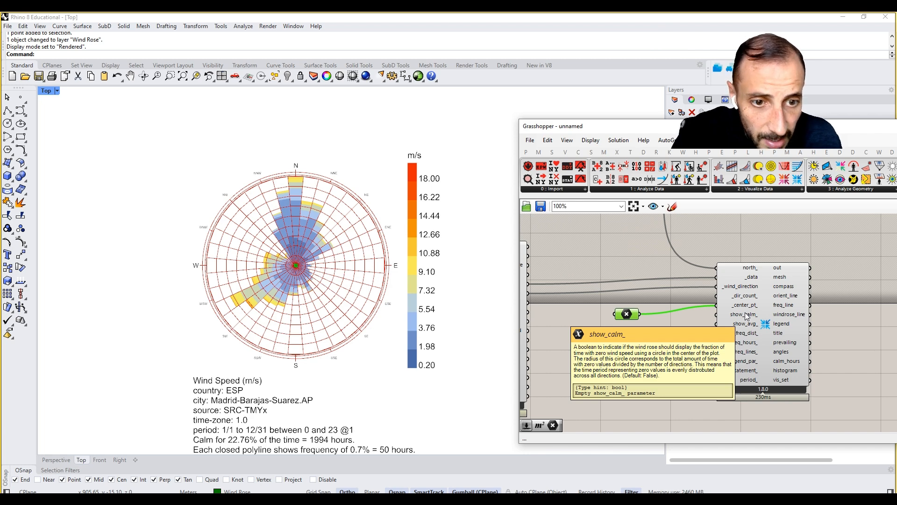
pyautogui.moveTo(629, 318)
pyautogui.write('togg')
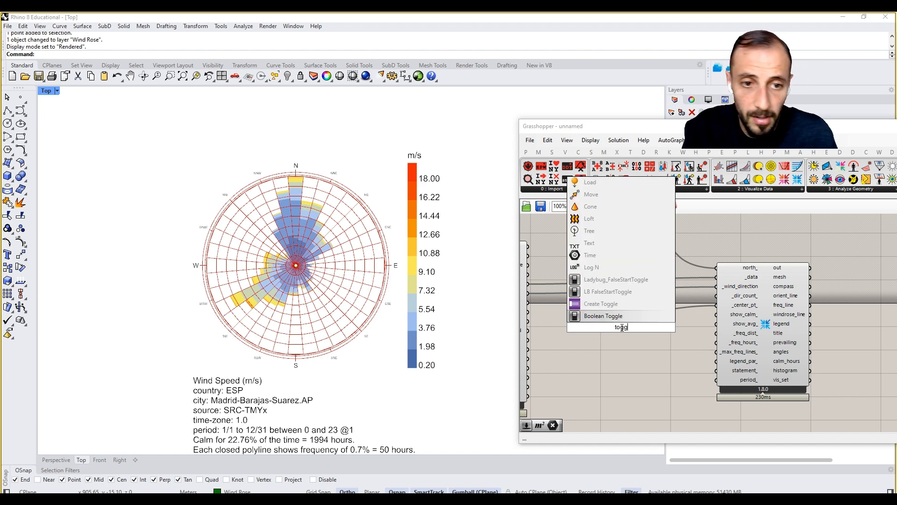
pyautogui.click(603, 315)
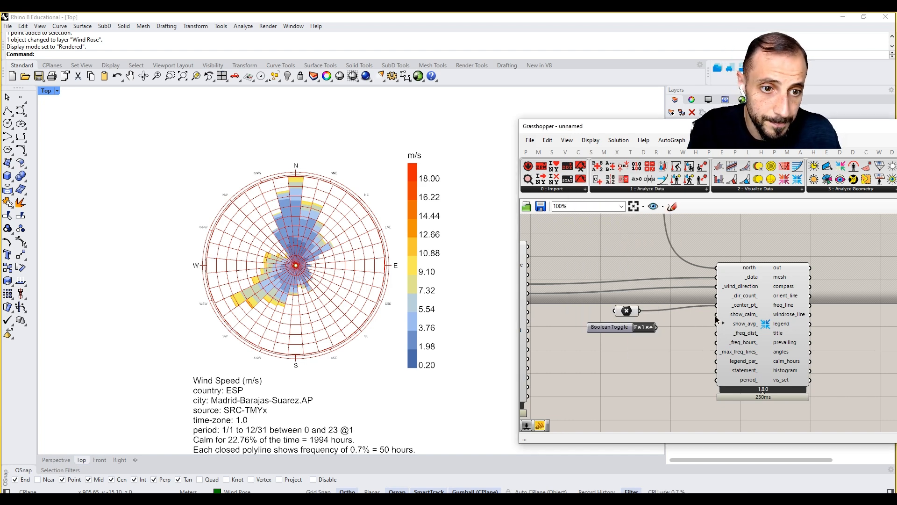
pyautogui.click(644, 327)
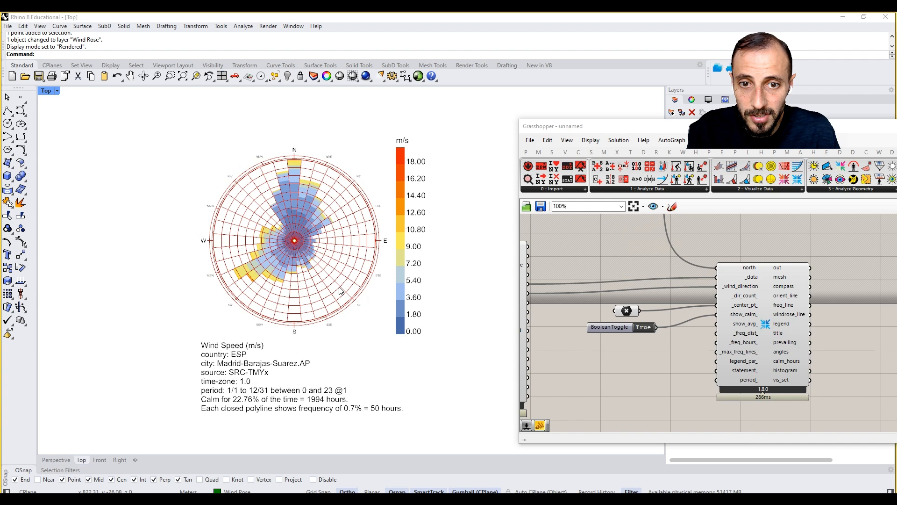
pyautogui.click(643, 328)
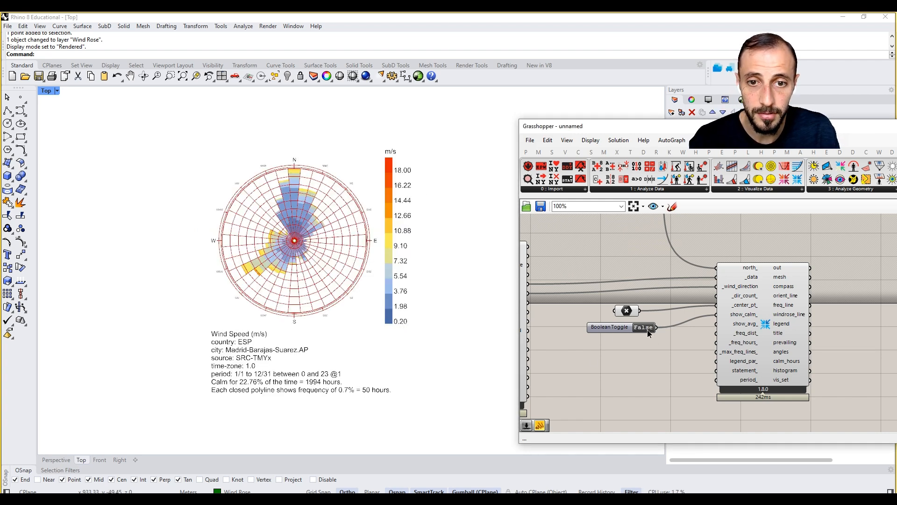
pyautogui.click(643, 327)
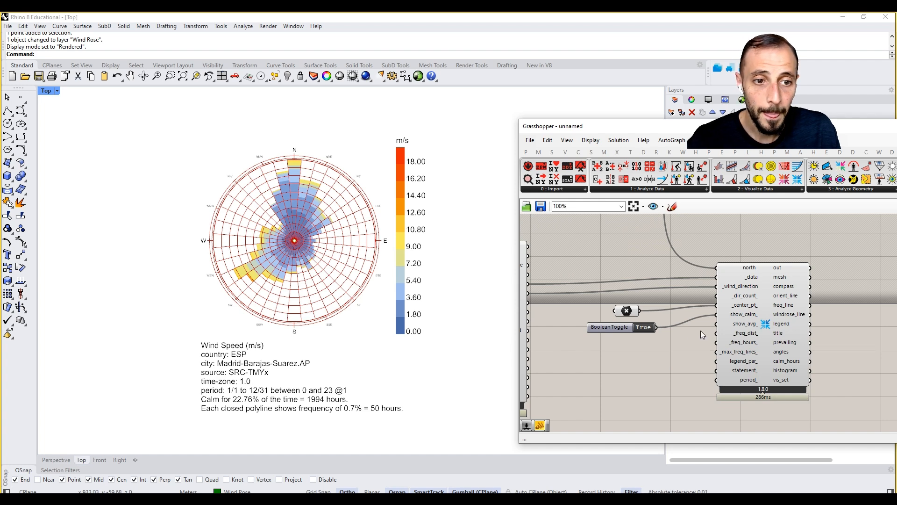
pyautogui.moveTo(720, 316)
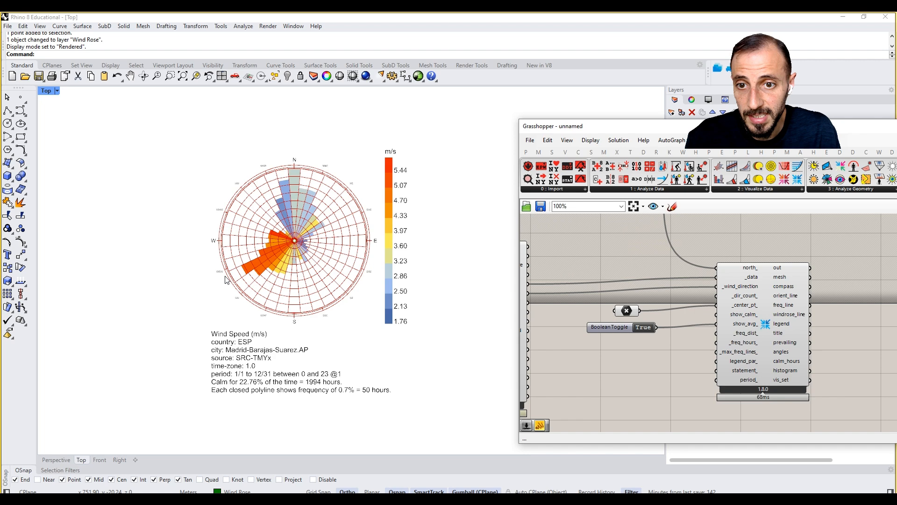
pyautogui.moveTo(292, 281)
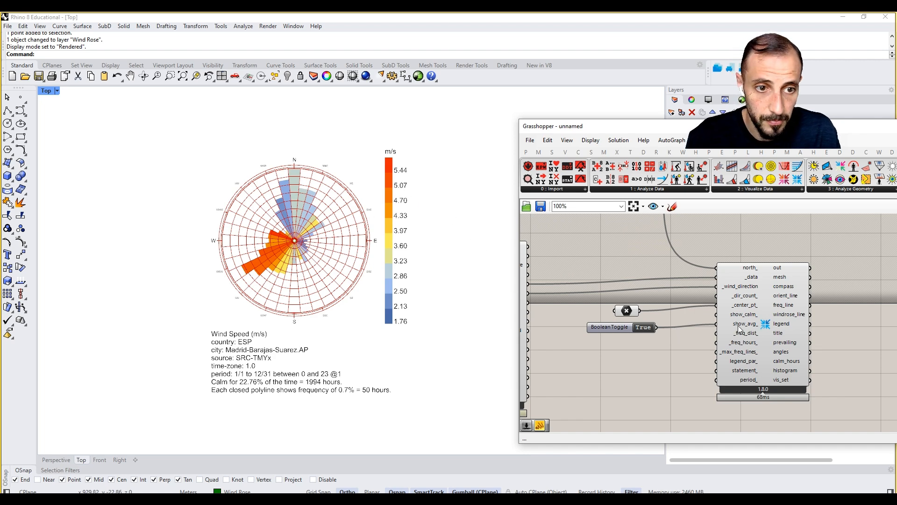
pyautogui.moveTo(743, 324)
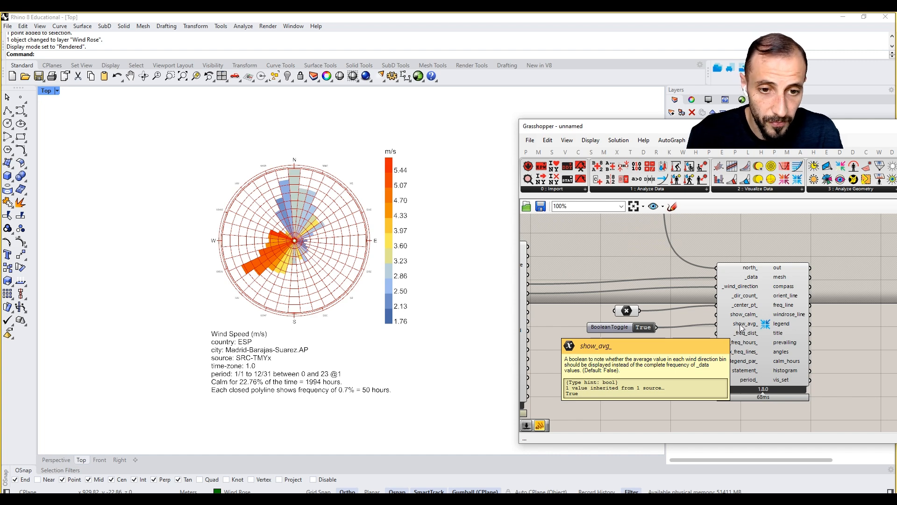
pyautogui.moveTo(746, 338)
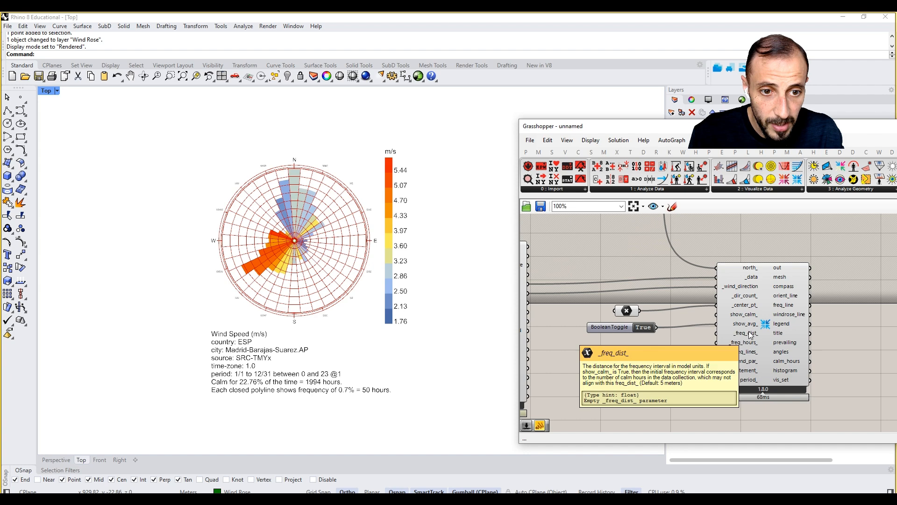
pyautogui.moveTo(667, 330)
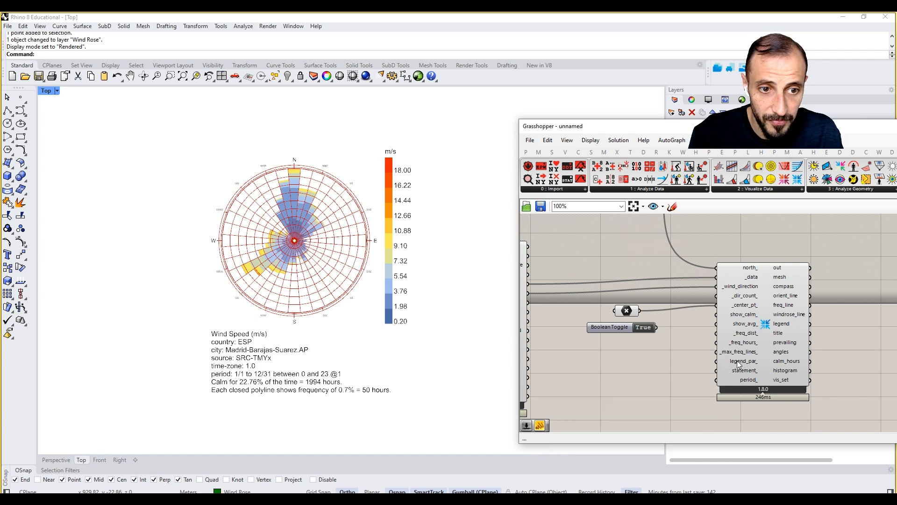
pyautogui.moveTo(748, 379)
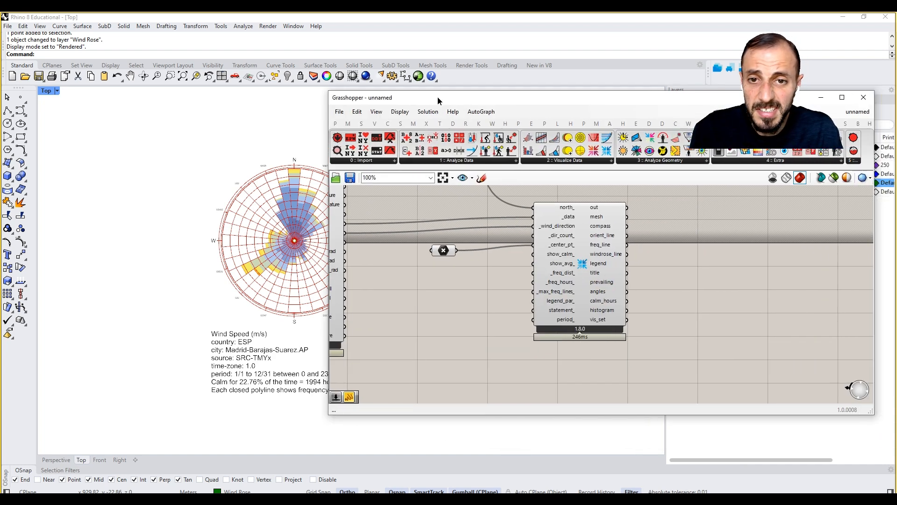
# Add an LB Legend Parameters component from the Ladybug Extra list beside the Wind Rose
pyautogui.click(777, 159)
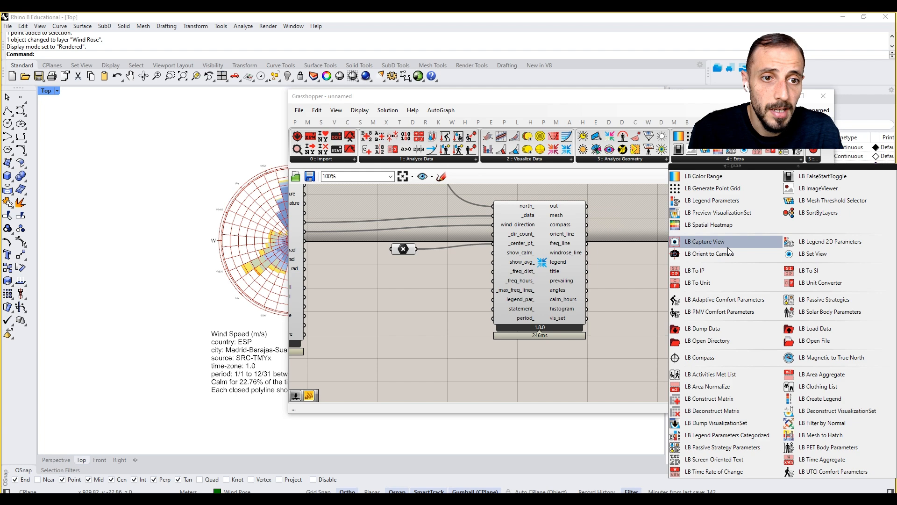
pyautogui.moveTo(707, 224)
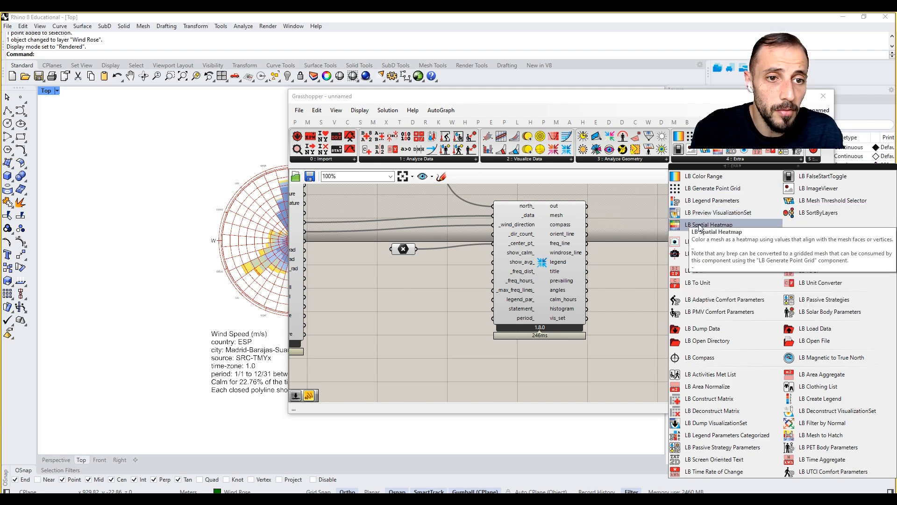
pyautogui.moveTo(713, 200)
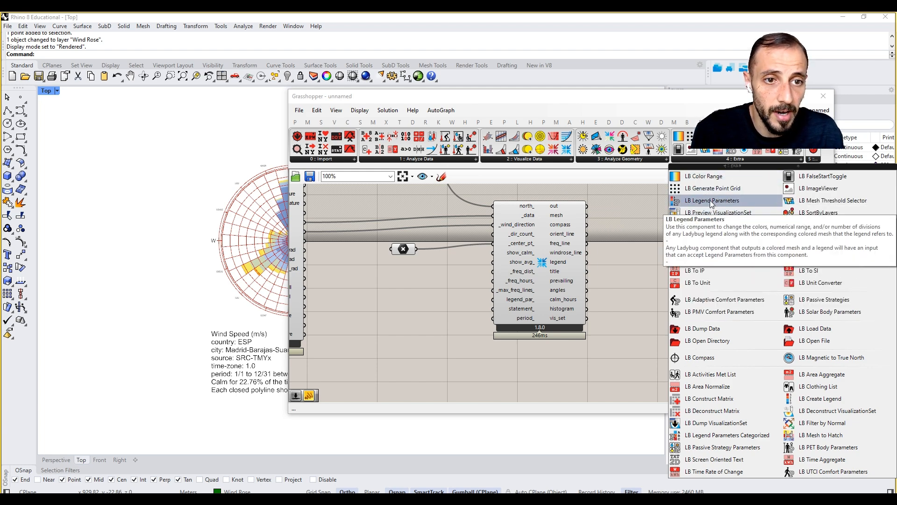
pyautogui.click(713, 200)
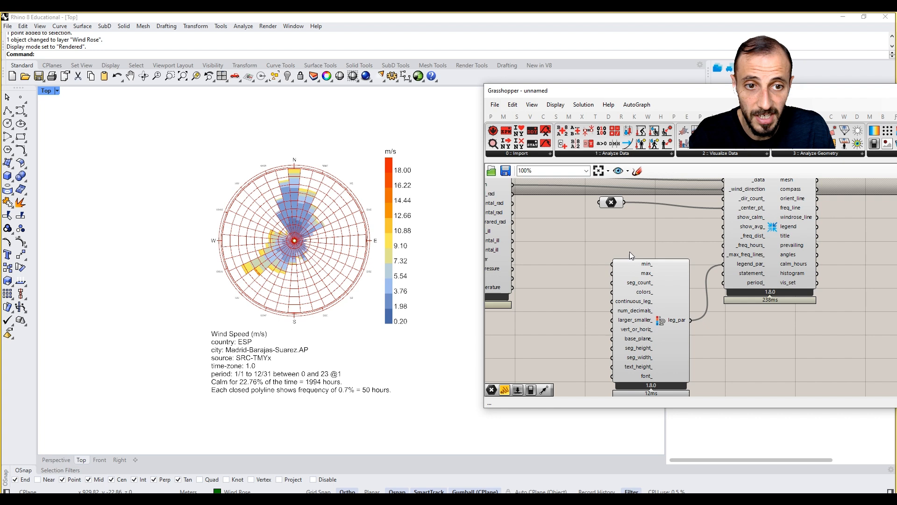
pyautogui.moveTo(583, 246)
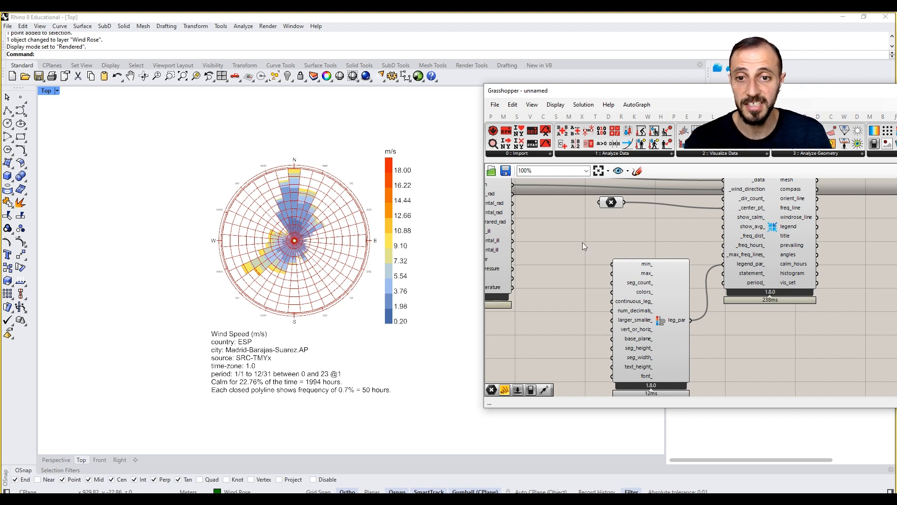
pyautogui.moveTo(680, 327)
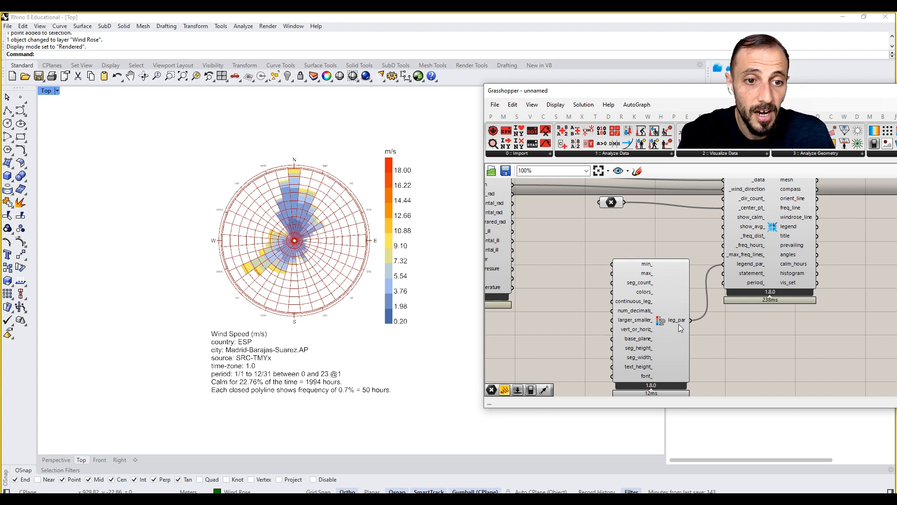
pyautogui.moveTo(553, 271)
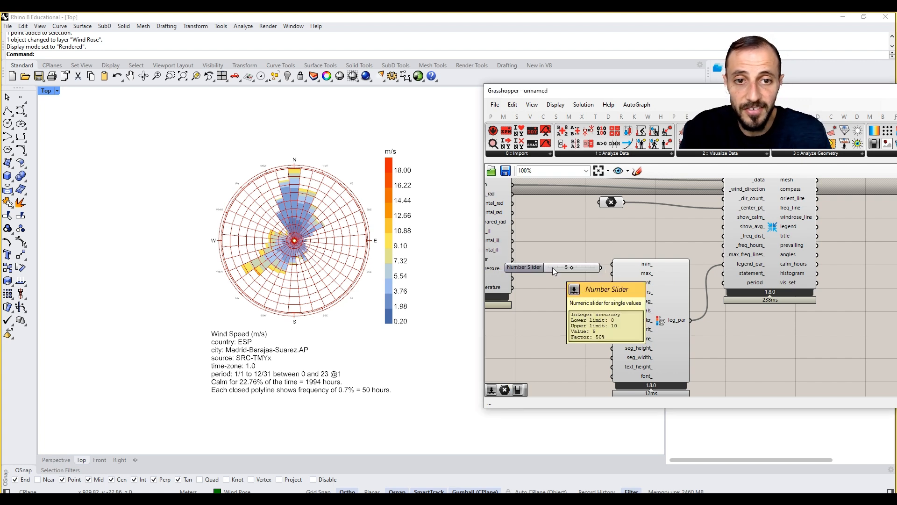
pyautogui.moveTo(601, 272)
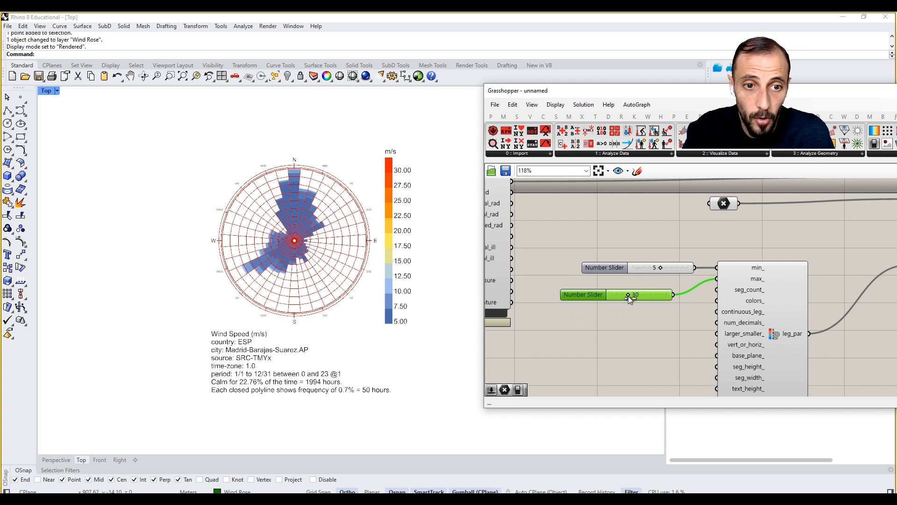
# Set the legend maximum to 9 and minimum to 0 so it spans 0–9 m/s
pyautogui.moveTo(628, 294); pyautogui.dragTo(617, 295)
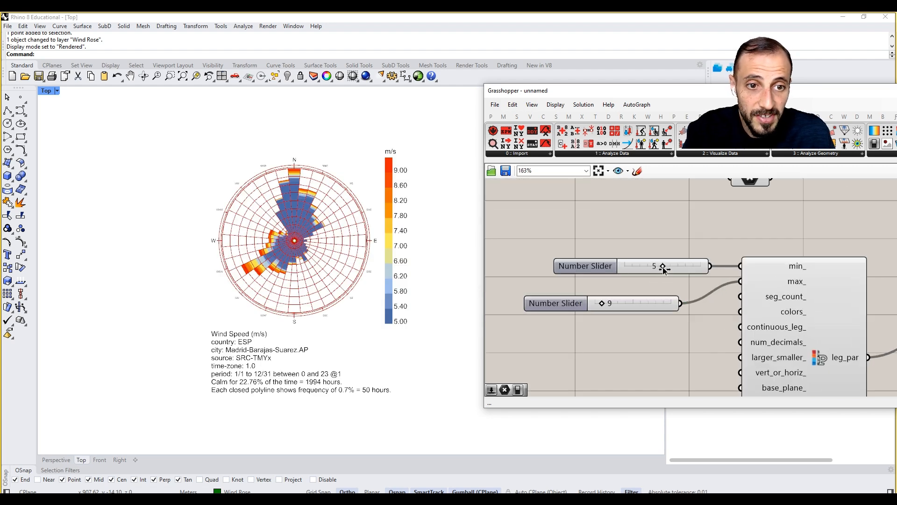
pyautogui.moveTo(663, 265); pyautogui.dragTo(626, 266)
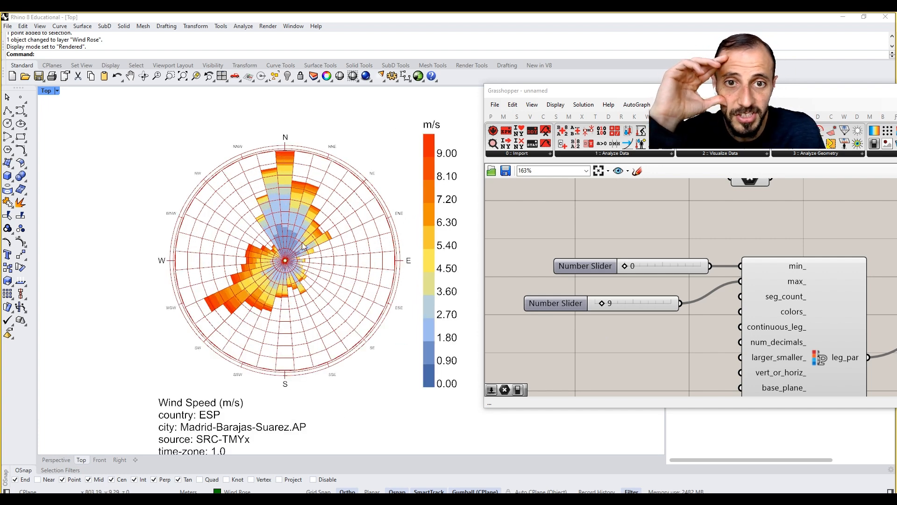
pyautogui.moveTo(394, 289)
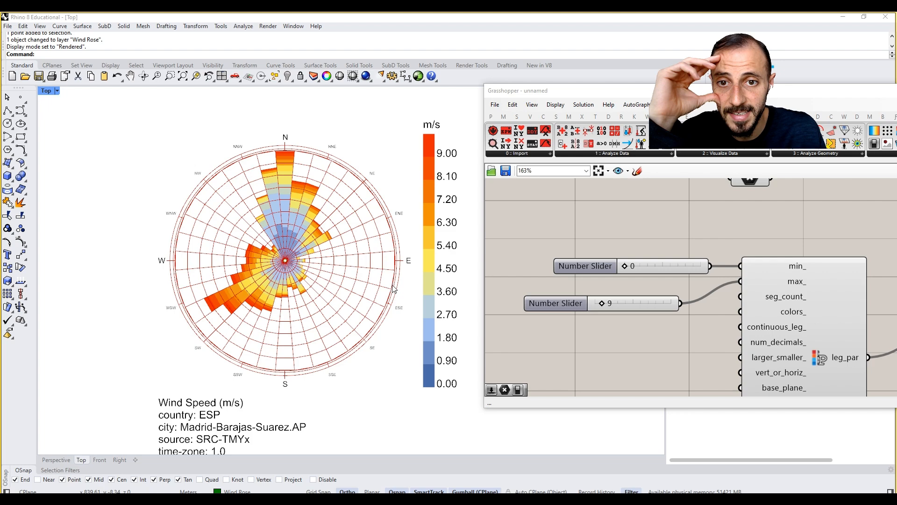
pyautogui.moveTo(432, 168)
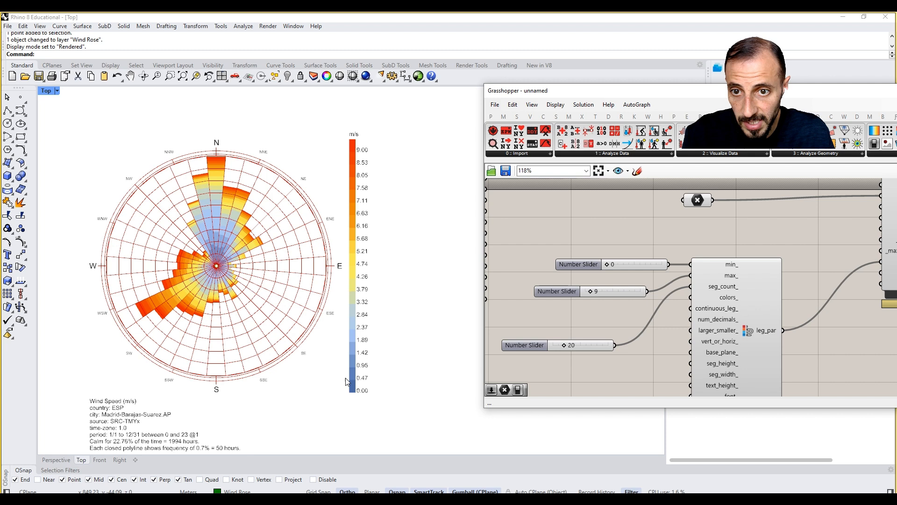
pyautogui.moveTo(359, 392)
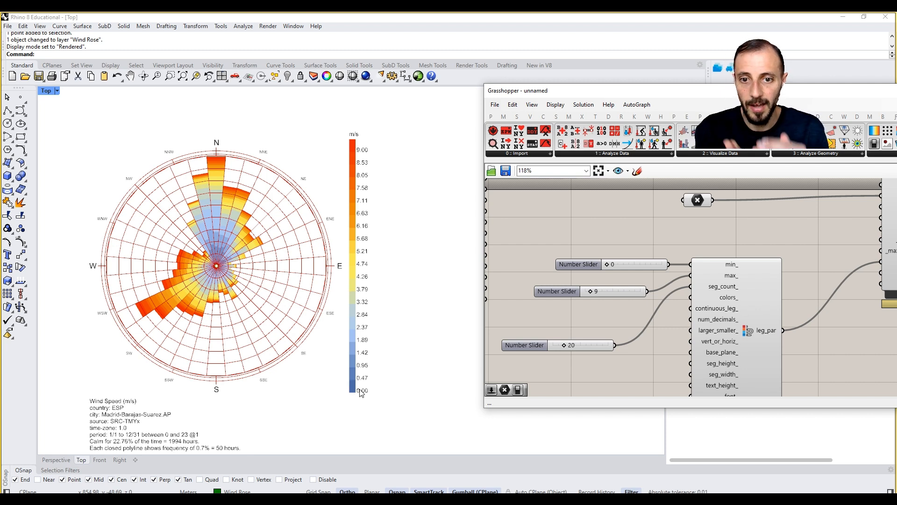
pyautogui.moveTo(366, 263)
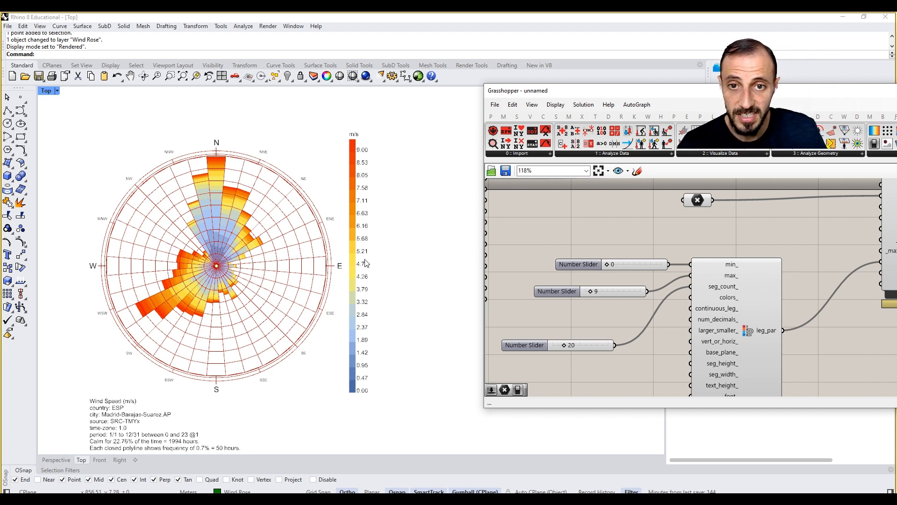
pyautogui.moveTo(353, 393)
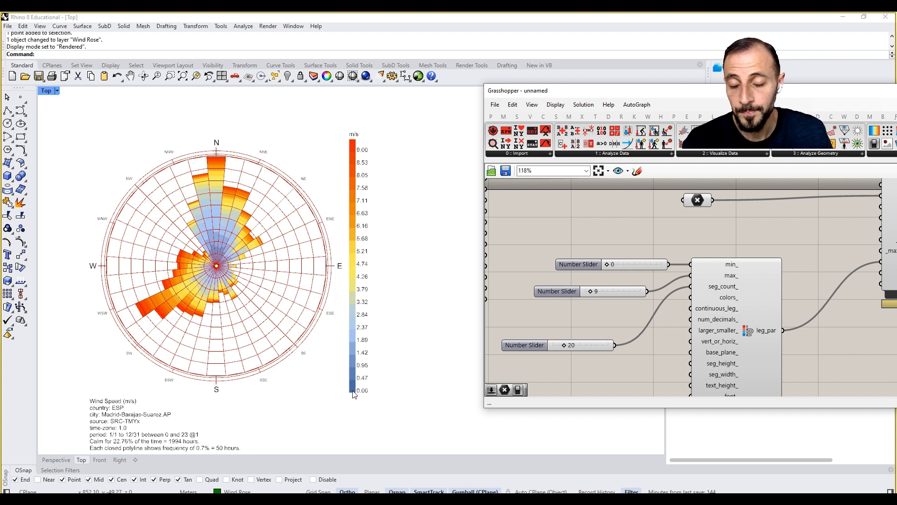
pyautogui.moveTo(363, 179)
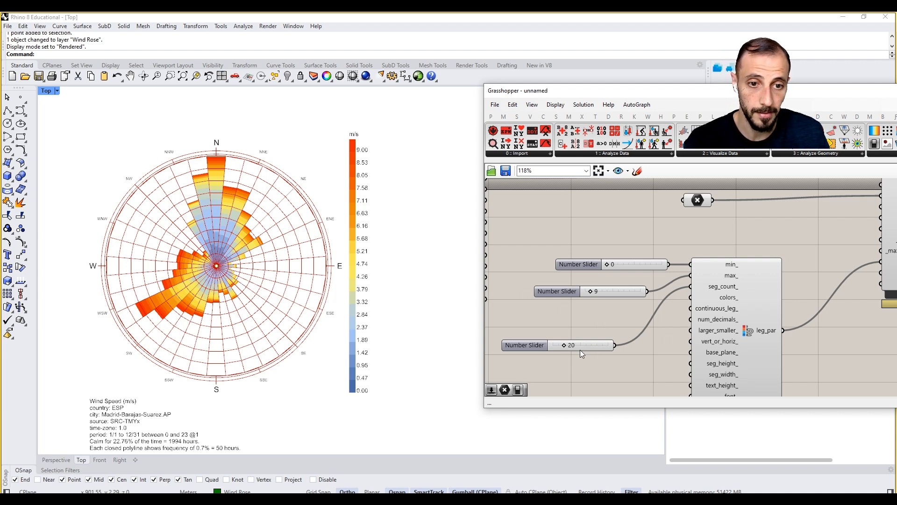
# Reduce the legend seg_count_ slider to 11 colour segments
pyautogui.moveTo(583, 345); pyautogui.dragTo(580, 345)
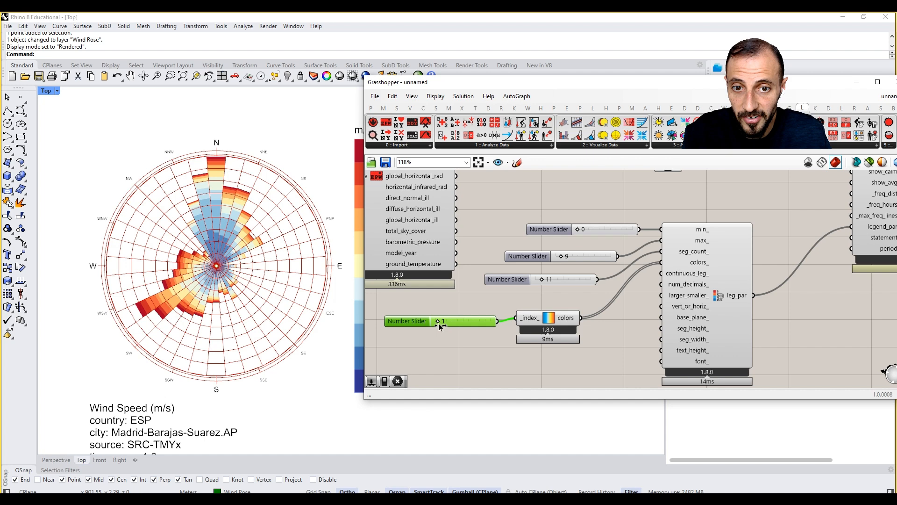
# Set palette index 3, then gather white-to-red Colour Swatches into a Merge component
pyautogui.moveTo(440, 321); pyautogui.dragTo(464, 321)
pyautogui.write('swatch')
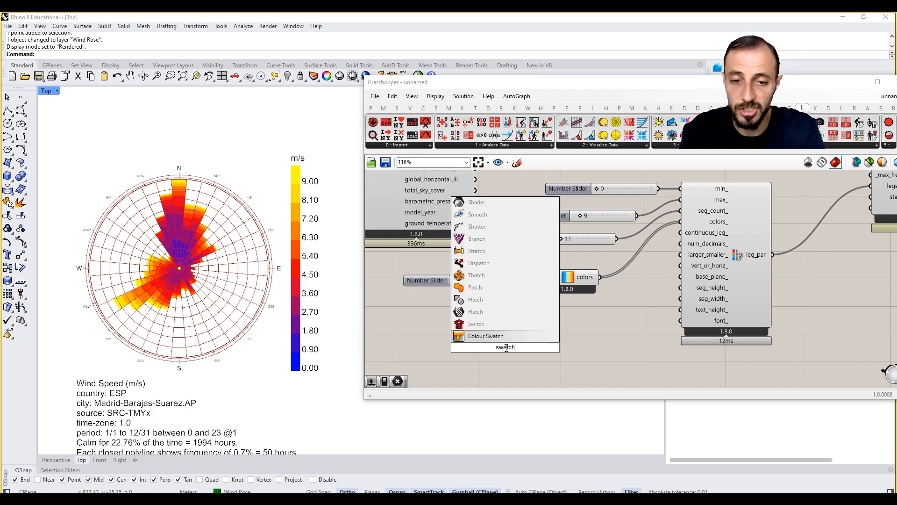
pyautogui.click(485, 335)
pyautogui.write('merge')
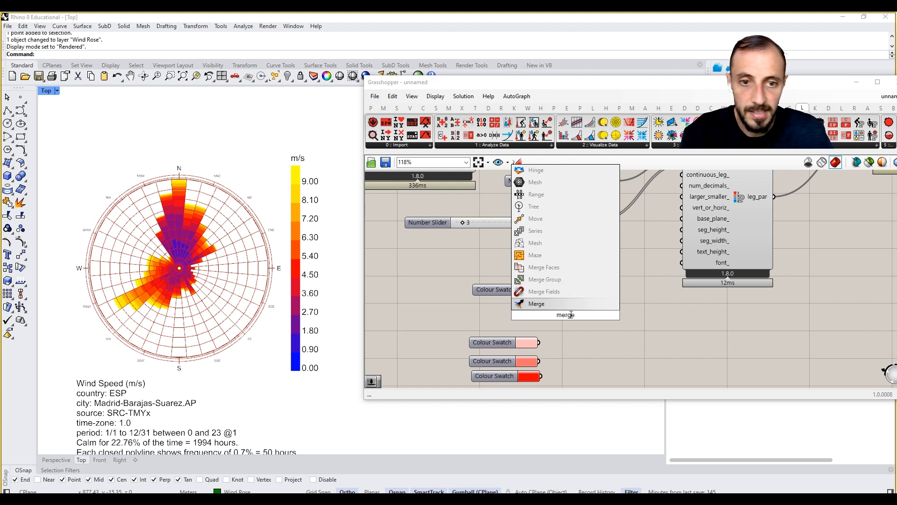
pyautogui.click(536, 303)
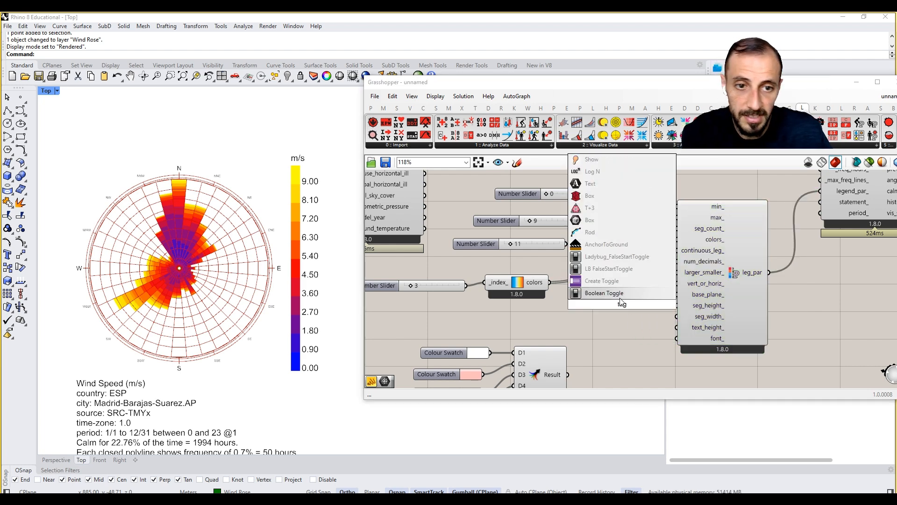
# Toggle continuous_leg_ False and larger_smaller_ True for >9.00/<0.00 labels, palette index 1 blue-white-red
pyautogui.click(604, 293)
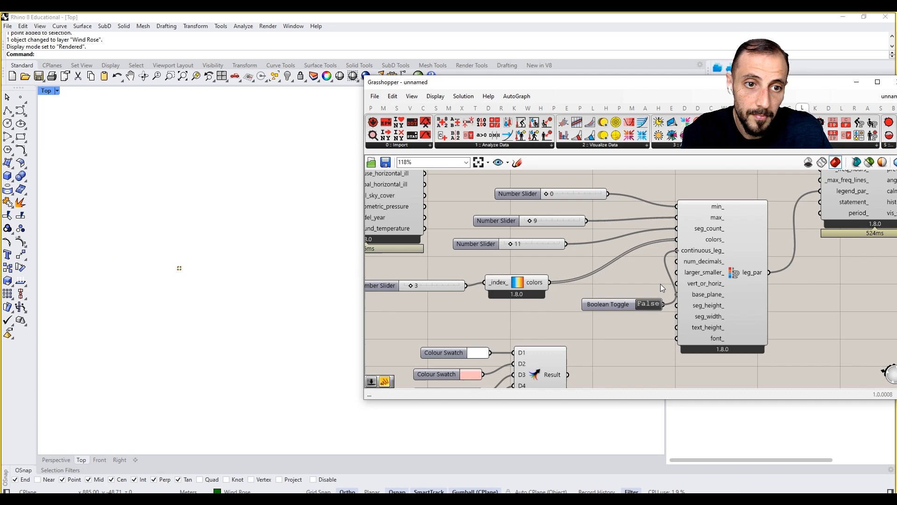
pyautogui.doubleClick(648, 304)
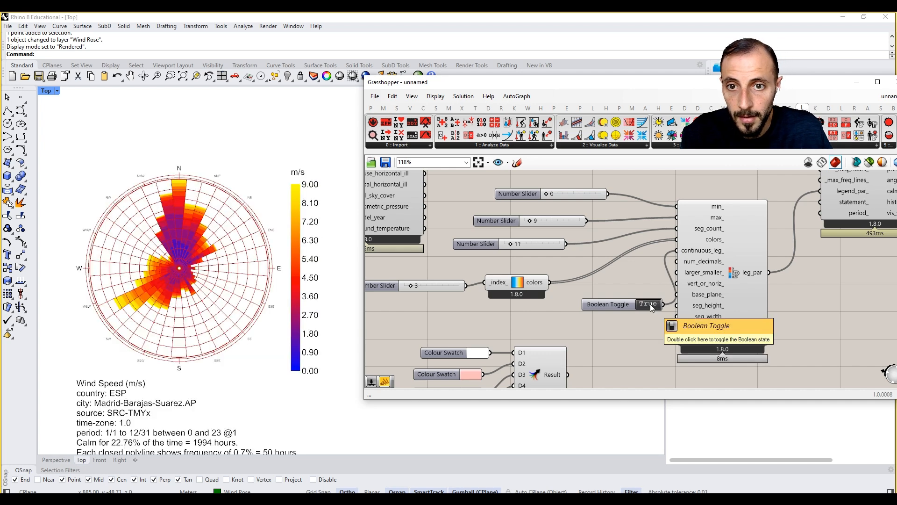
pyautogui.moveTo(297, 372)
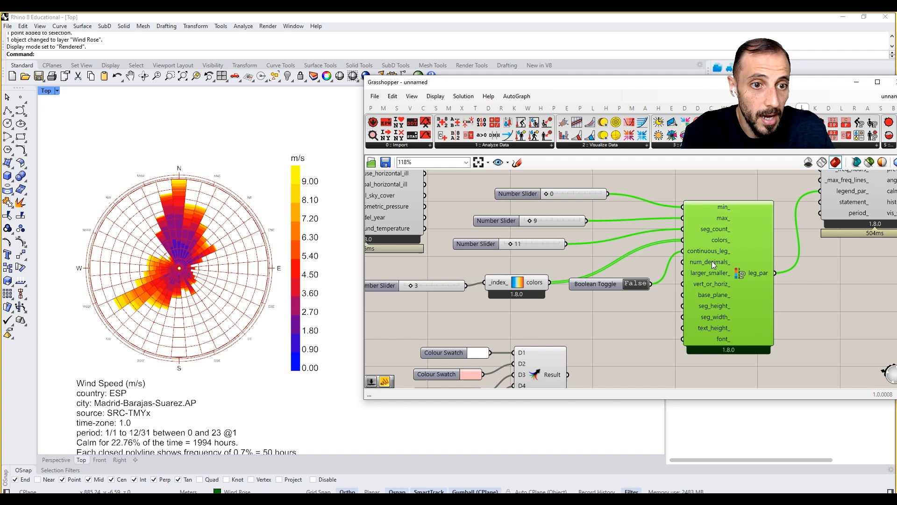
pyautogui.moveTo(709, 262)
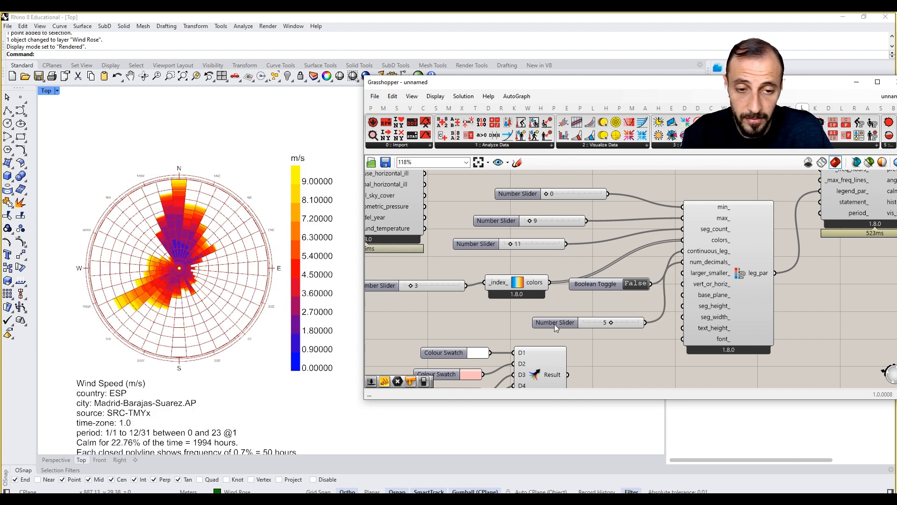
pyautogui.moveTo(617, 328)
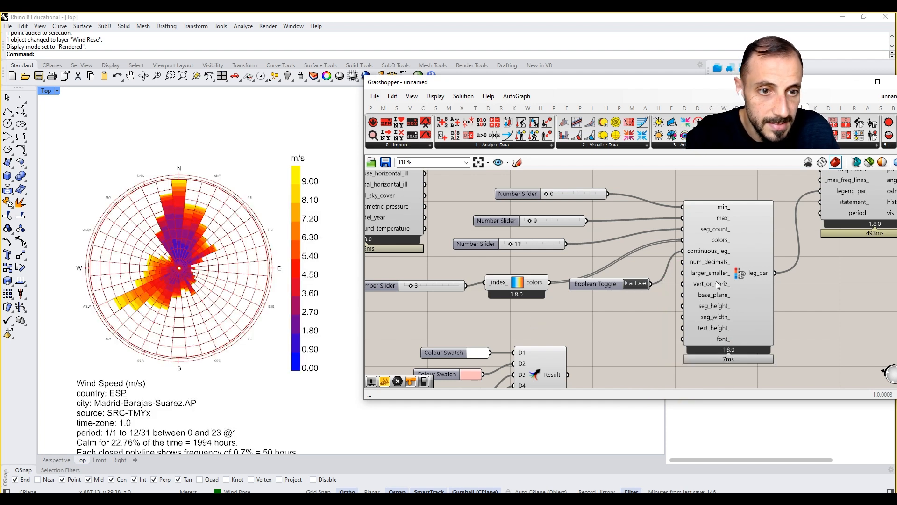
pyautogui.moveTo(715, 277)
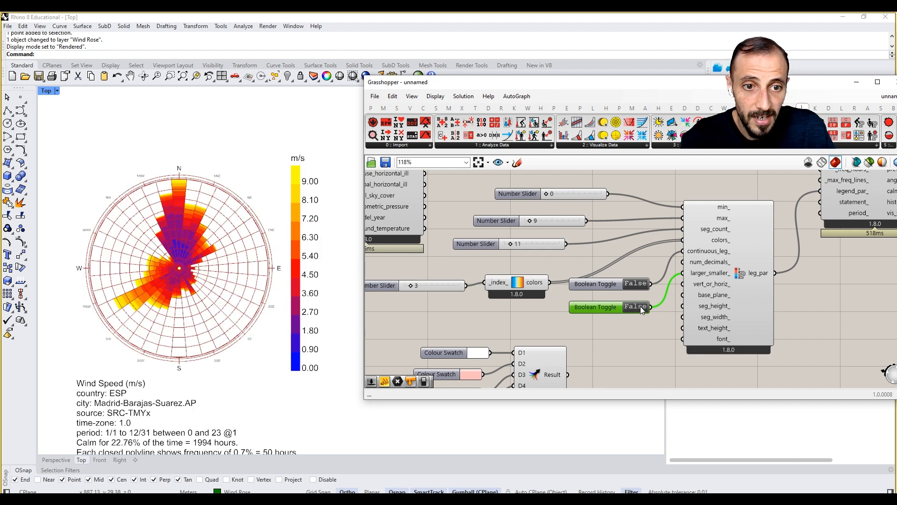
pyautogui.click(636, 307)
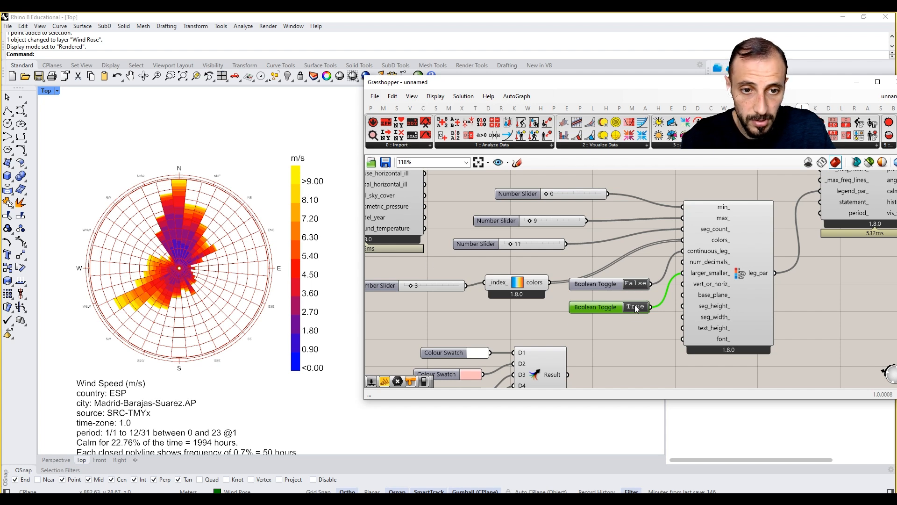
pyautogui.click(636, 308)
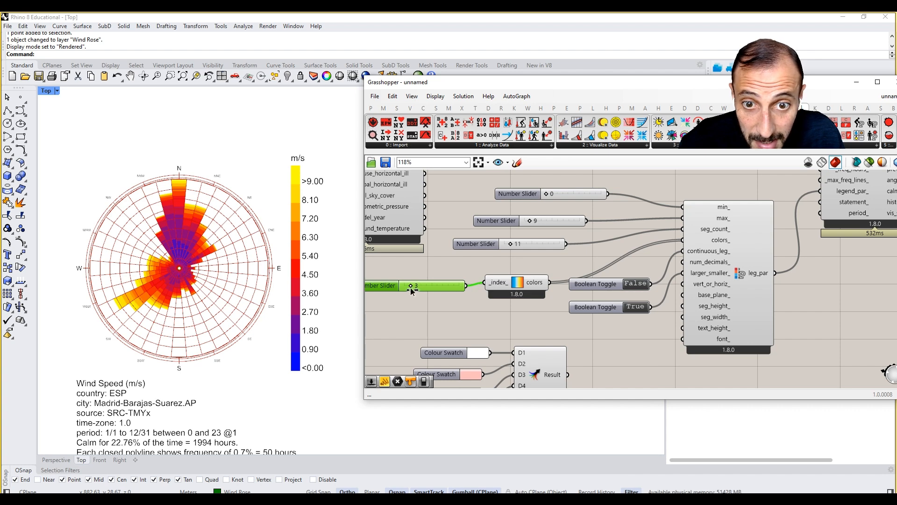
pyautogui.moveTo(411, 286); pyautogui.dragTo(407, 286)
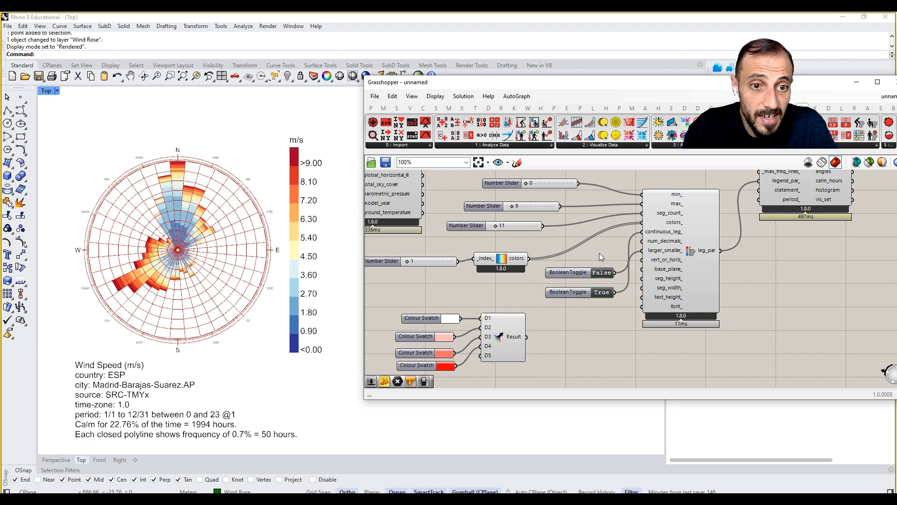
pyautogui.moveTo(675, 261)
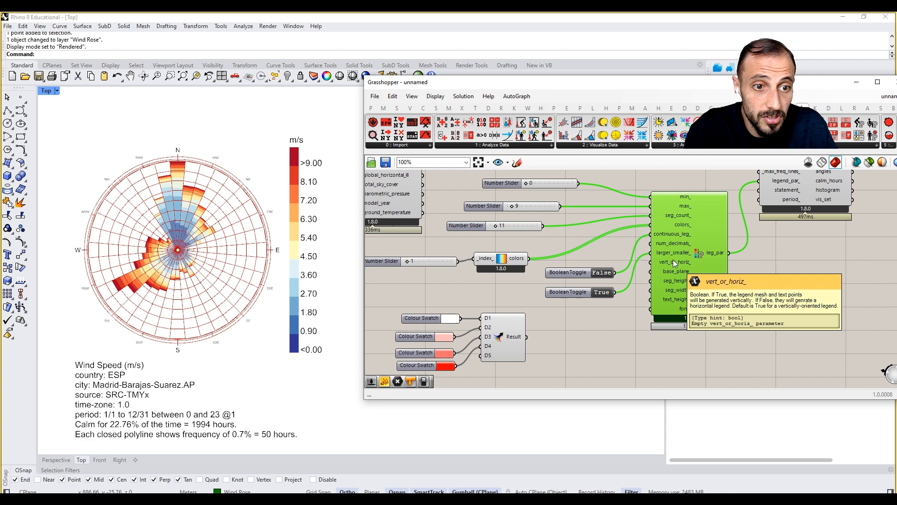
pyautogui.moveTo(674, 271)
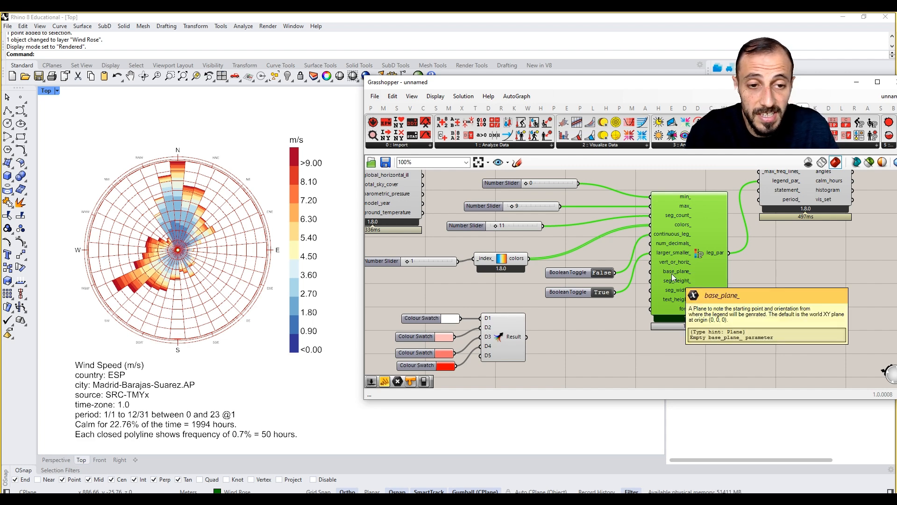
pyautogui.moveTo(635, 321)
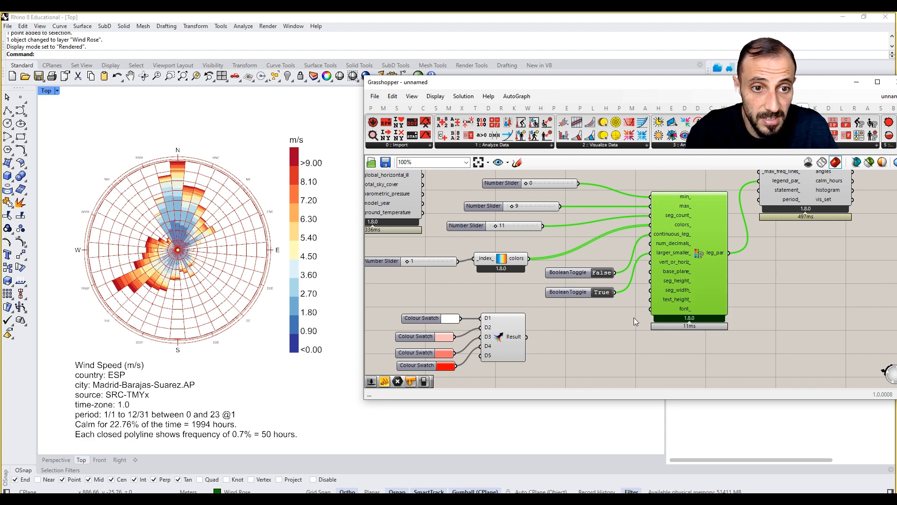
pyautogui.moveTo(679, 280)
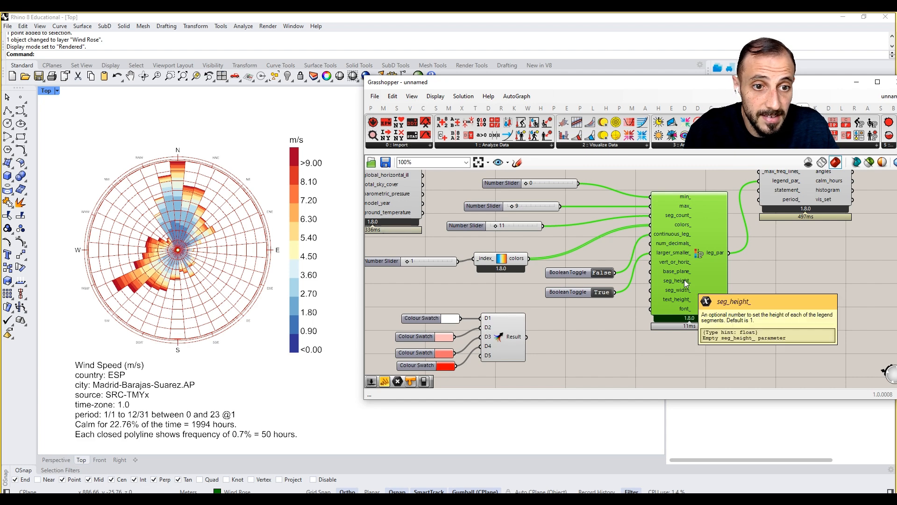
pyautogui.moveTo(300, 208)
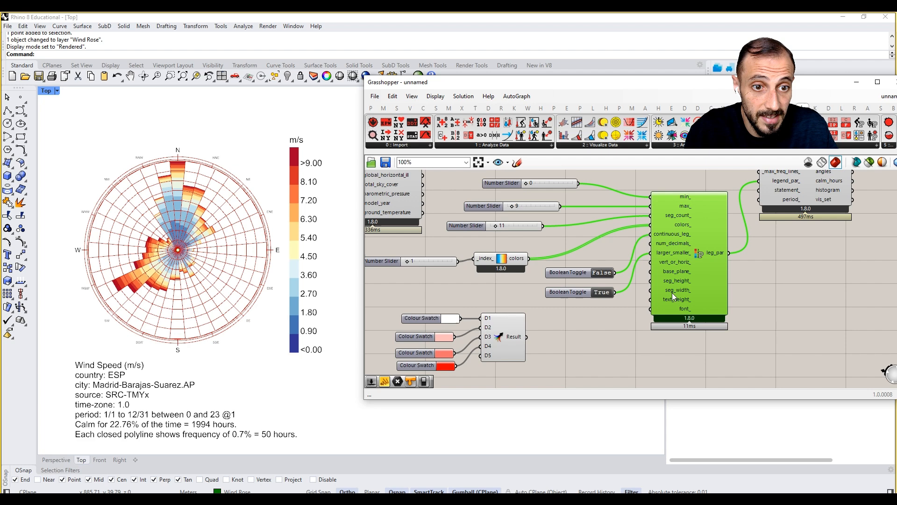
pyautogui.moveTo(667, 298)
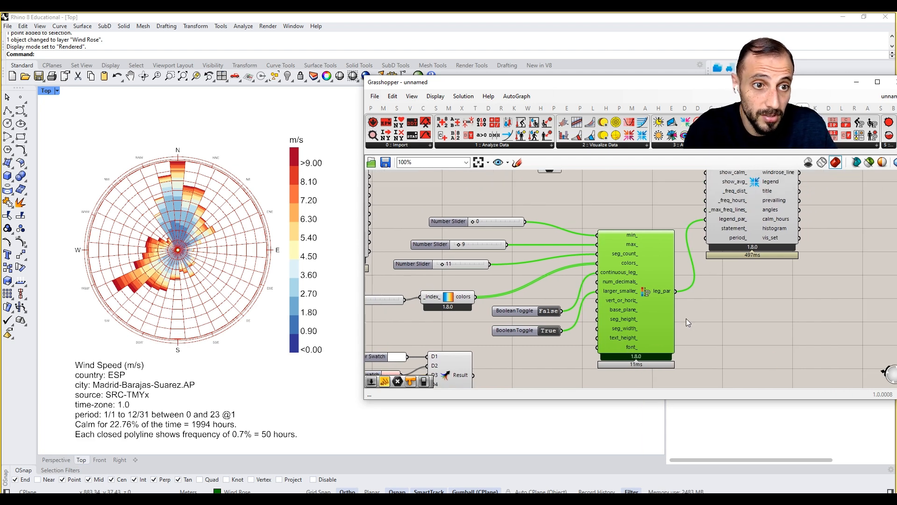
# Scroll the canvas to inspect Legend Parameters' orientation, base plane and segment size inputs
pyautogui.scroll(-3)
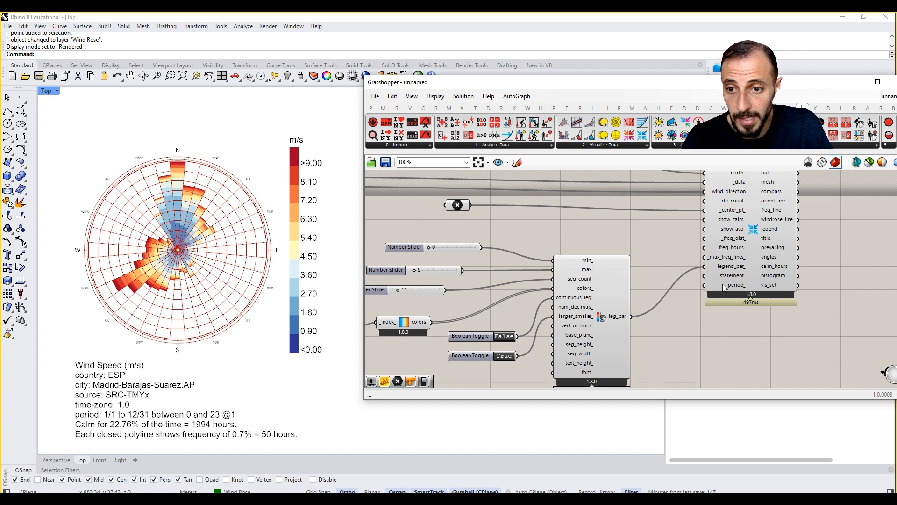
pyautogui.moveTo(737, 285)
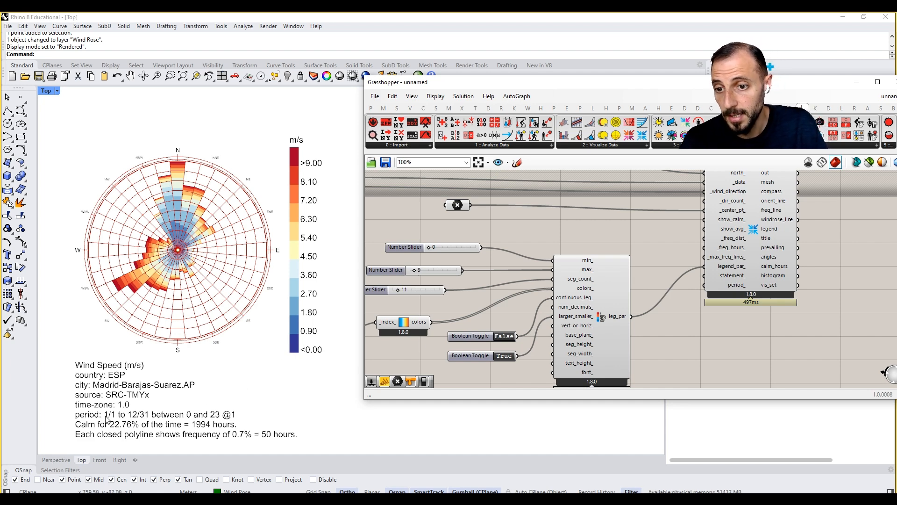
pyautogui.moveTo(154, 418)
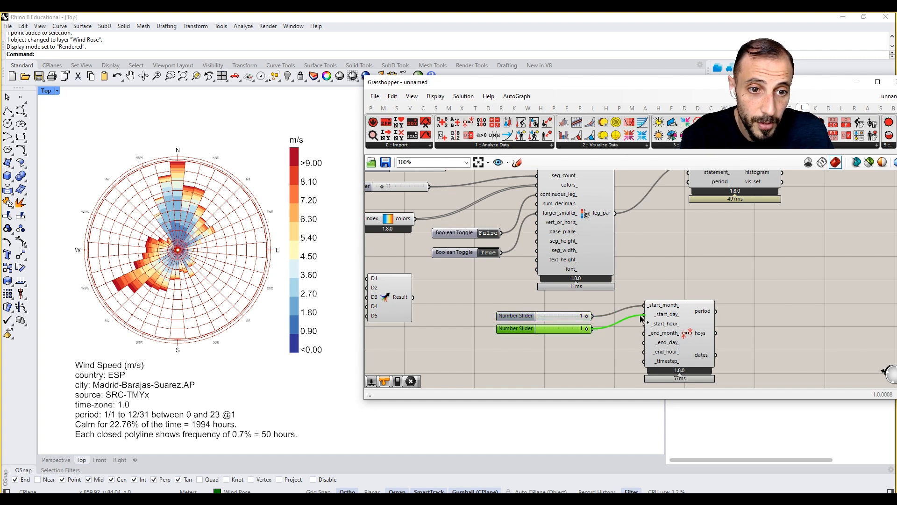
# Add Number Sliders for start_hour, end_month, end_day and end_hour of the Analysis Period
pyautogui.doubleClick(515, 315)
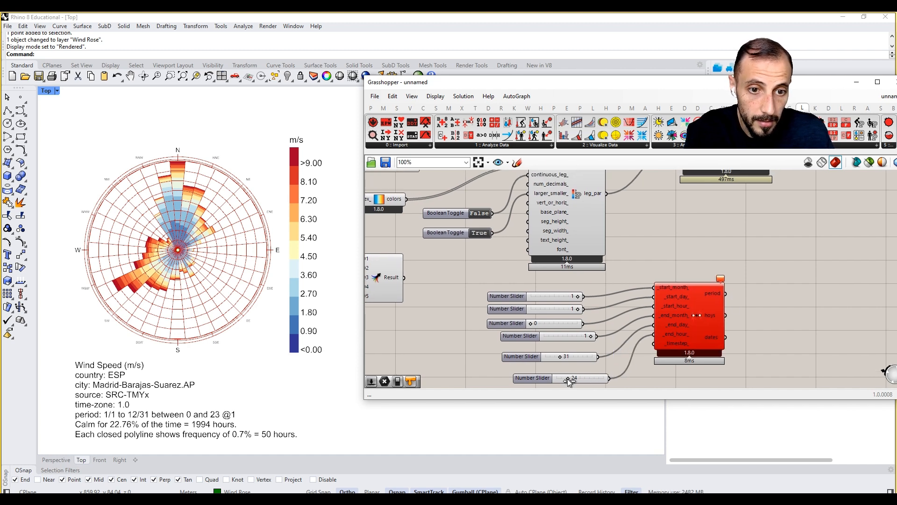
pyautogui.scroll(-3)
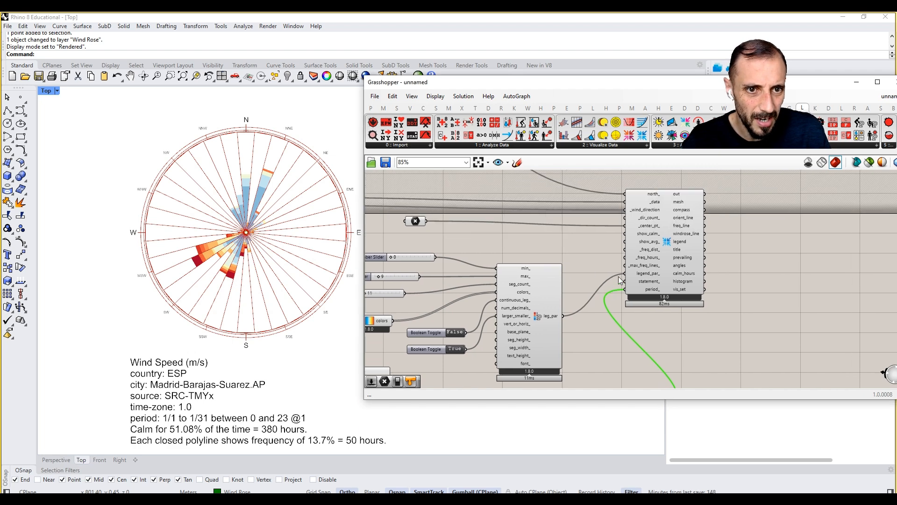
pyautogui.moveTo(615, 315)
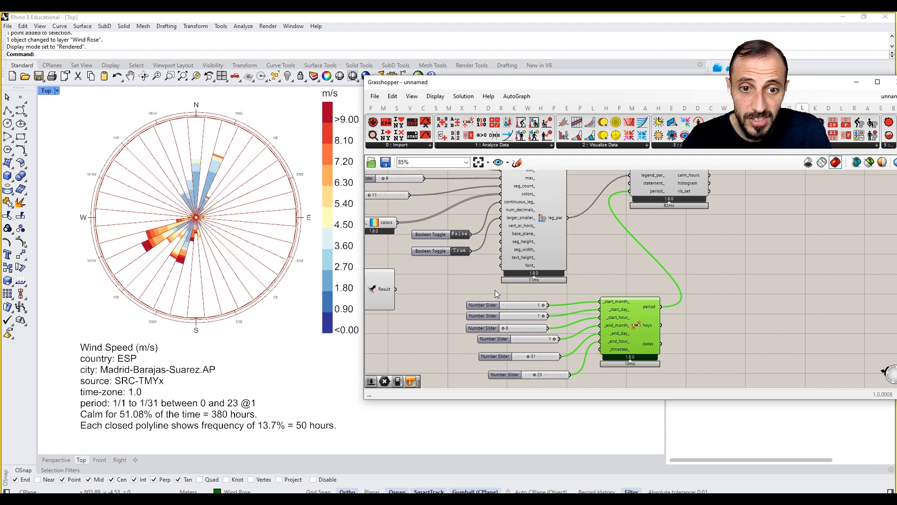
pyautogui.moveTo(508, 305)
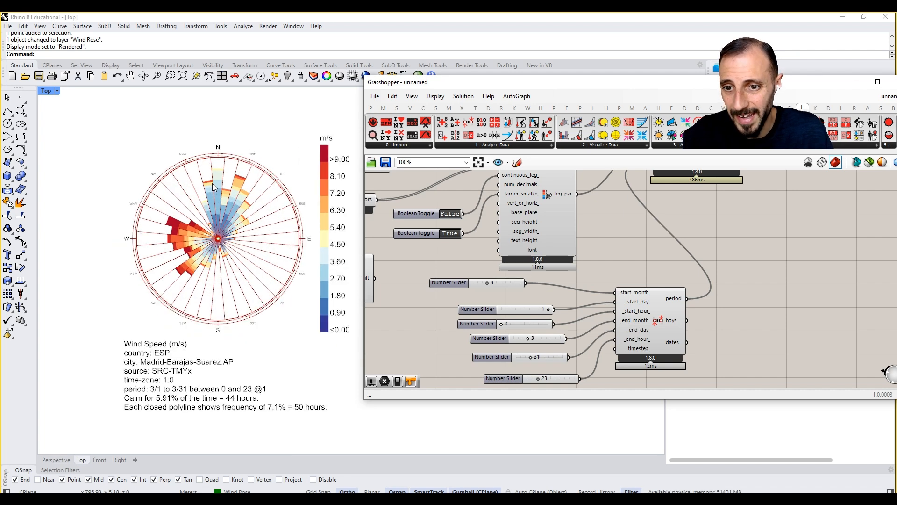
# Adjust the end and start month sliders to test periods, returning to the full year 1/1–12/31
pyautogui.scroll(-3)
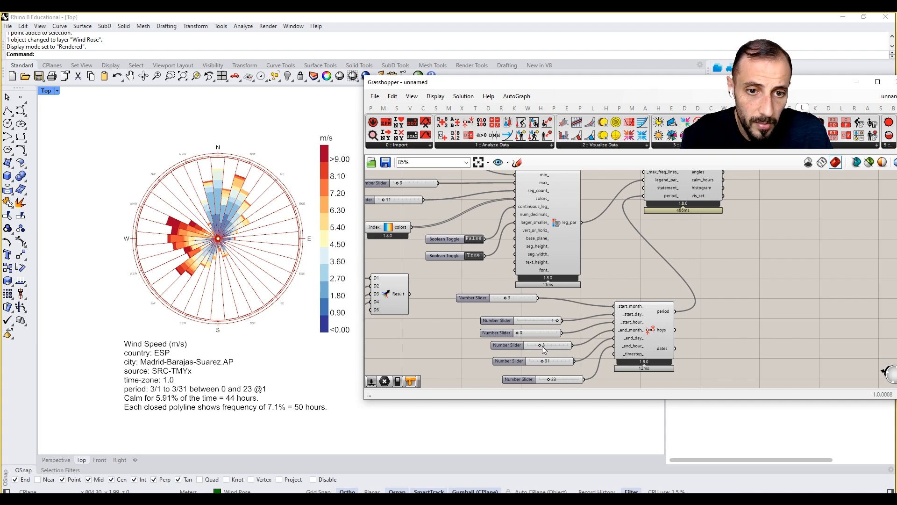
pyautogui.moveTo(526, 345); pyautogui.dragTo(564, 345)
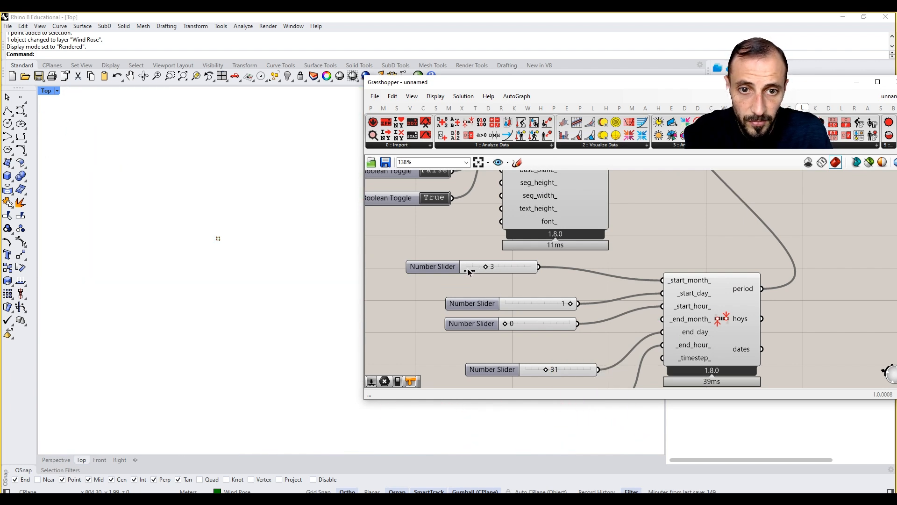
pyautogui.moveTo(486, 266); pyautogui.dragTo(469, 266)
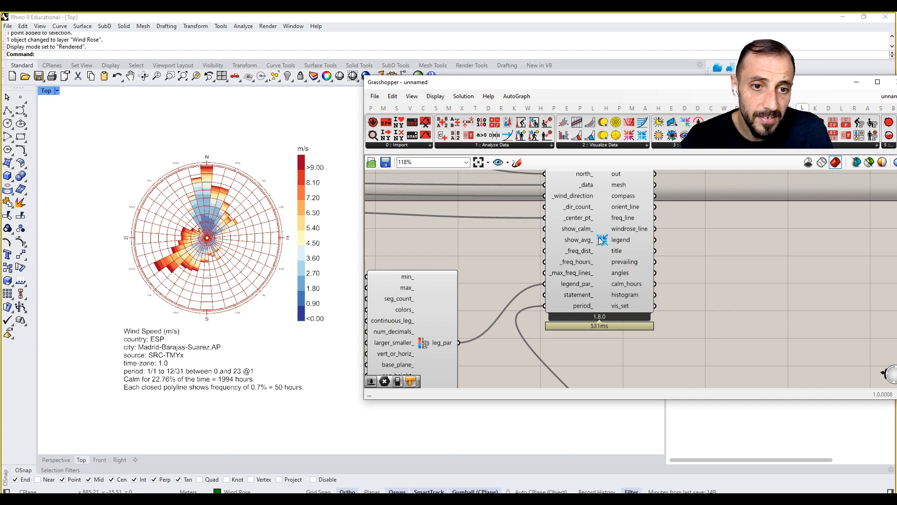
# Bake the WindRose component's geometry onto the Wind Rose layer
pyautogui.rightClick(601, 239)
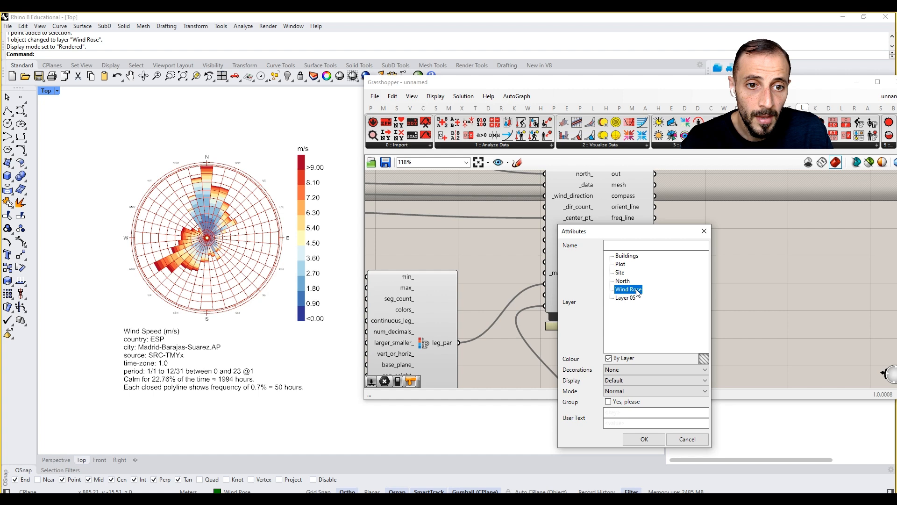
pyautogui.click(644, 440)
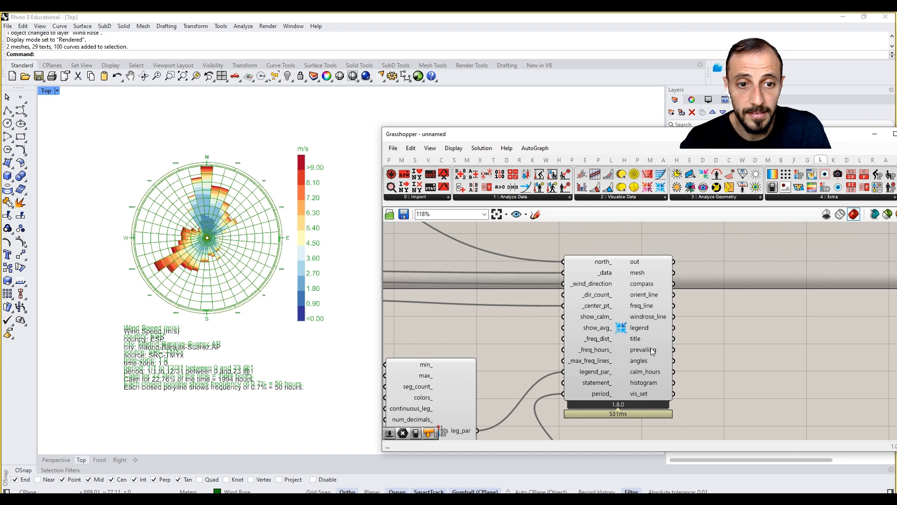
pyautogui.moveTo(559, 264)
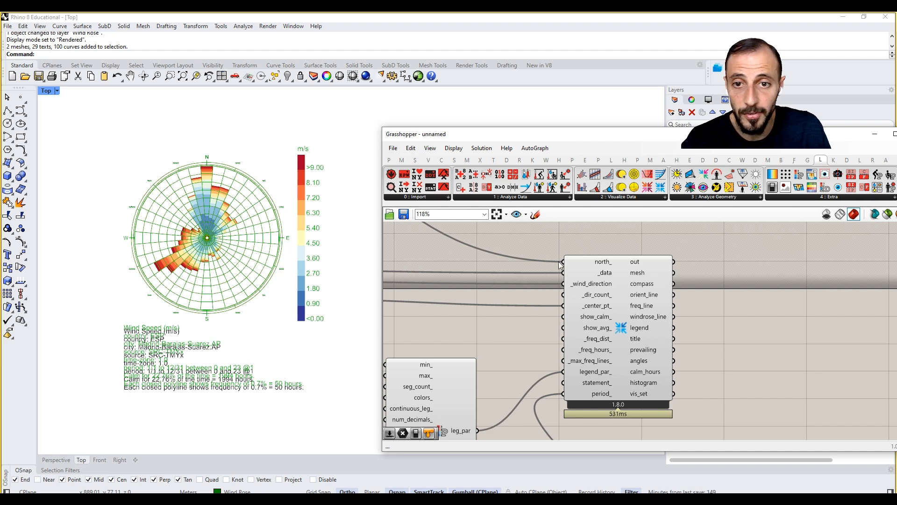
pyautogui.moveTo(366, 296)
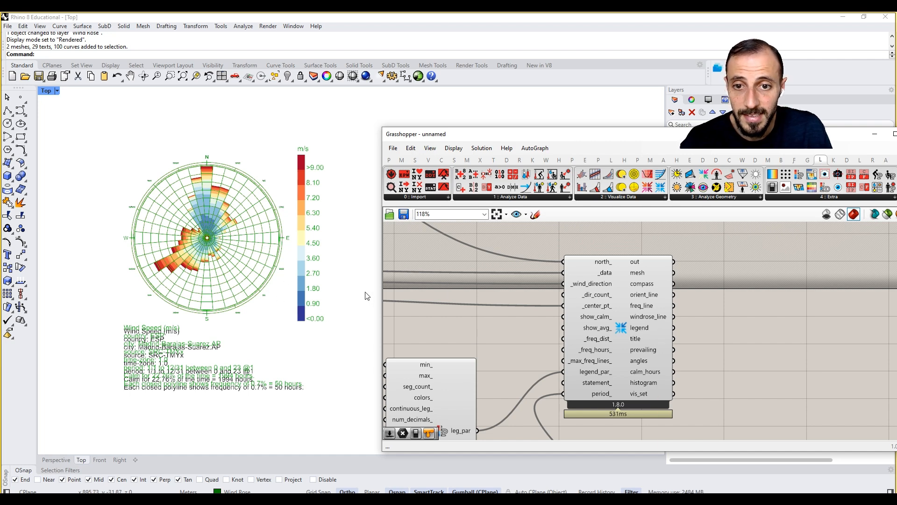
pyautogui.moveTo(678, 291)
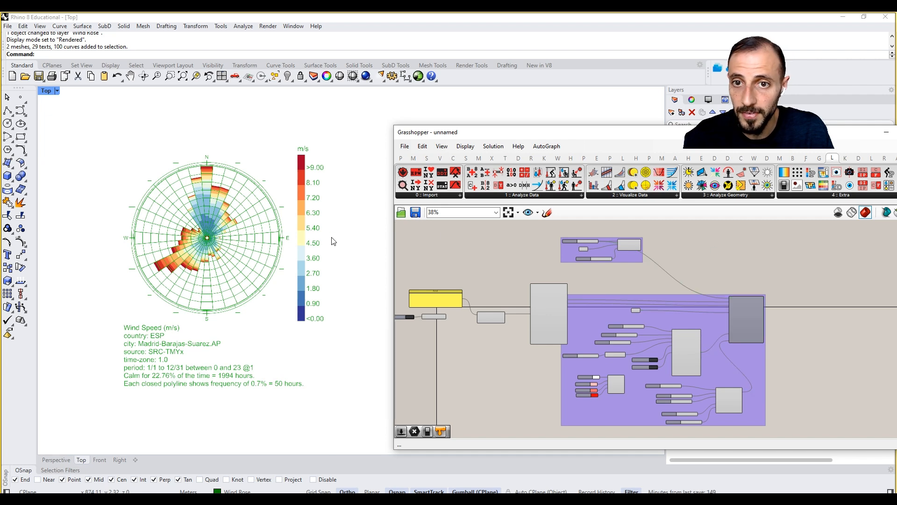
pyautogui.moveTo(464, 144)
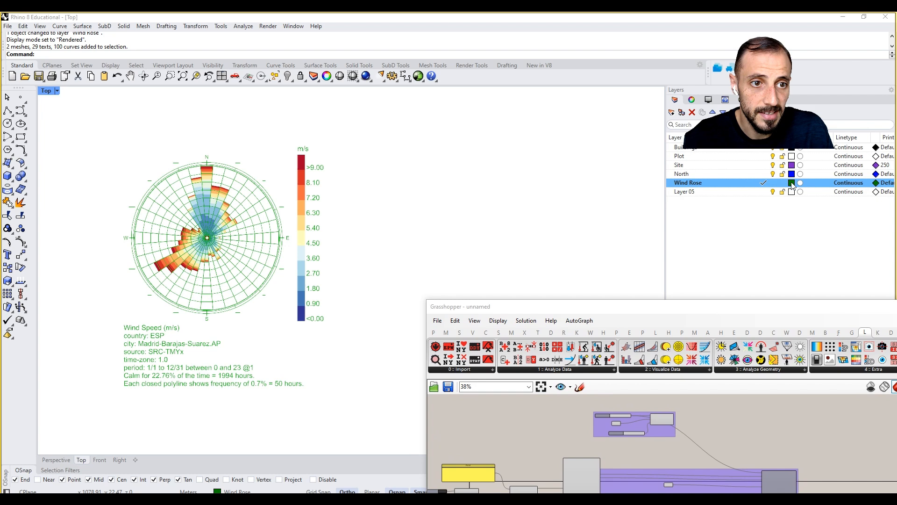
# Make the Wind Rose layer black so the baked rose and statistics show black over the buildings
pyautogui.click(792, 182)
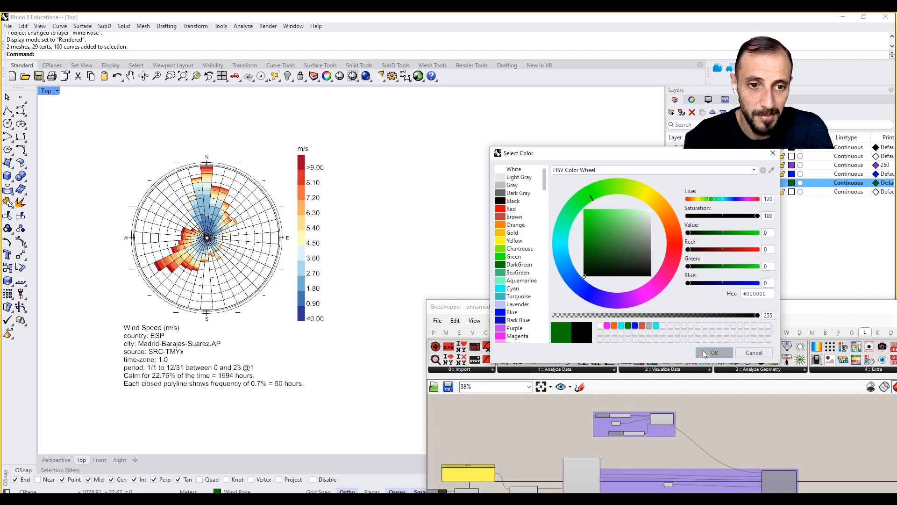
pyautogui.click(713, 352)
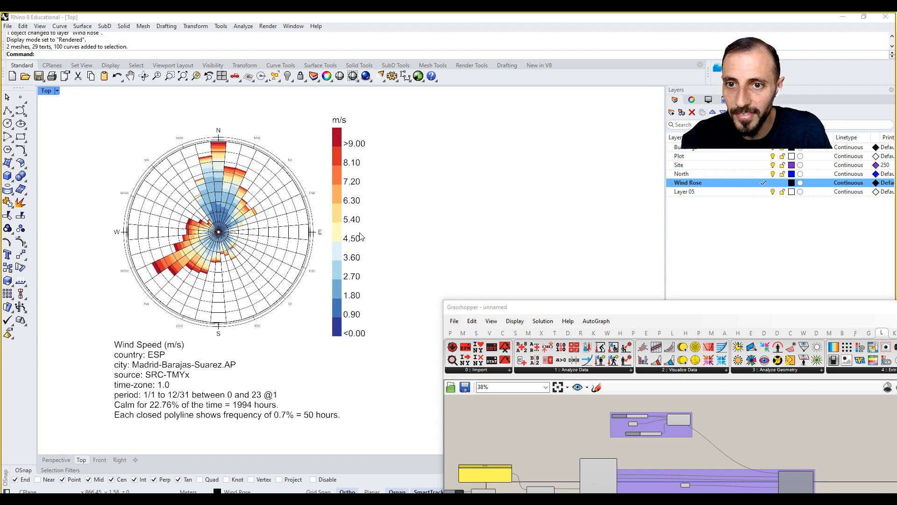
pyautogui.scroll(-3)
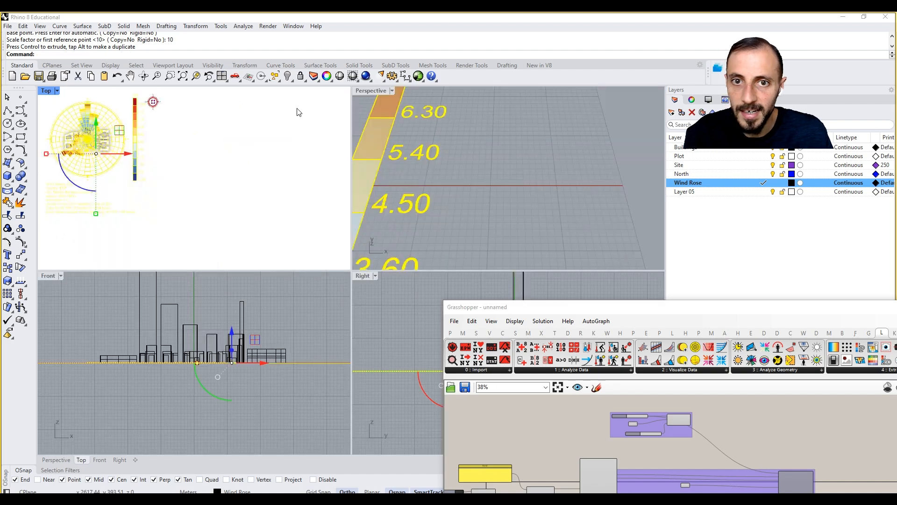
# Maximize the Perspective viewport showing the wind rose scaled around the city buildings
pyautogui.doubleClick(371, 90)
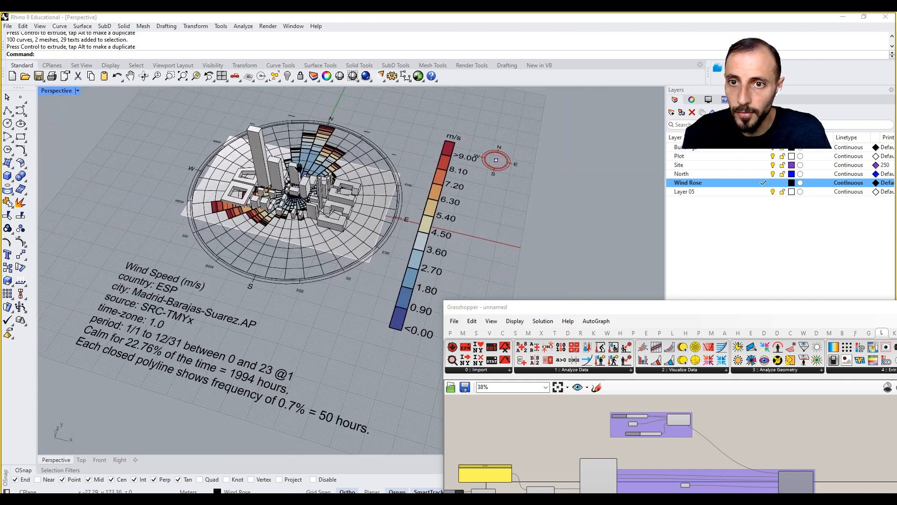
# Switch the Perspective viewport to Arctic with Outlines display mode
pyautogui.click(78, 90)
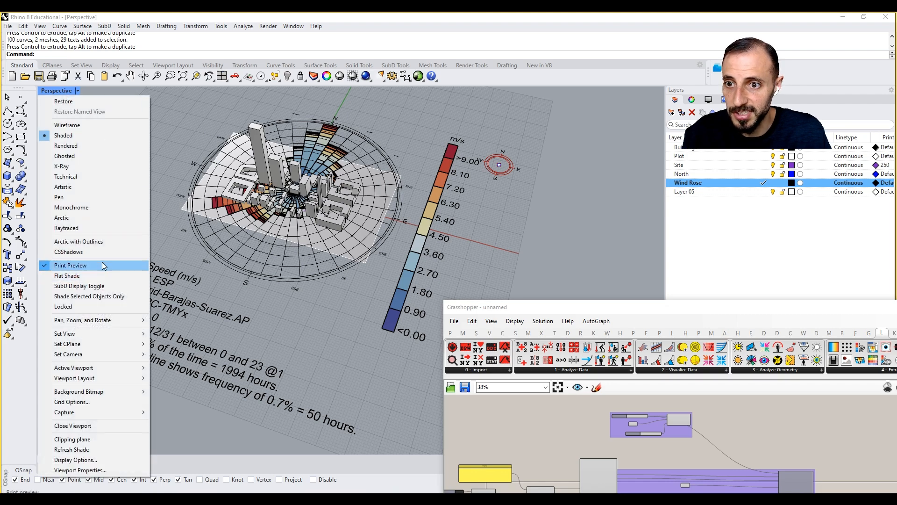
pyautogui.click(78, 241)
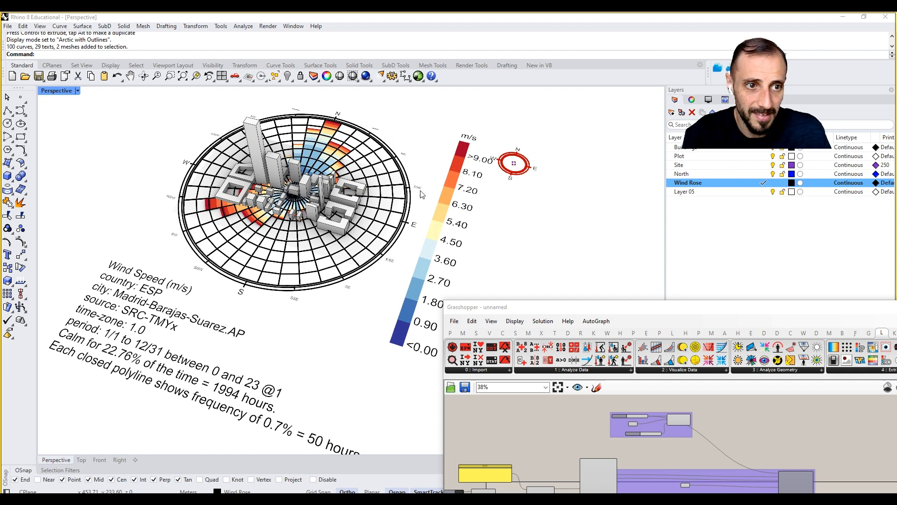
pyautogui.moveTo(388, 169)
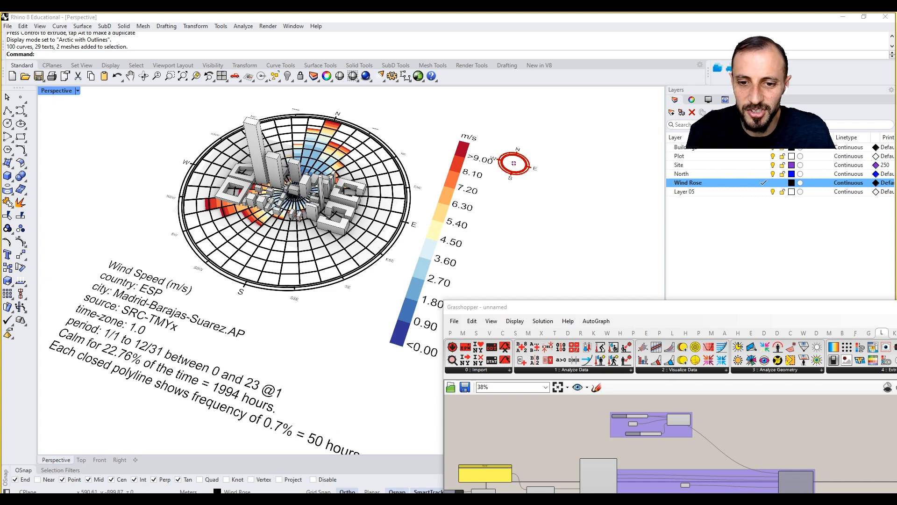
pyautogui.moveTo(787, 403)
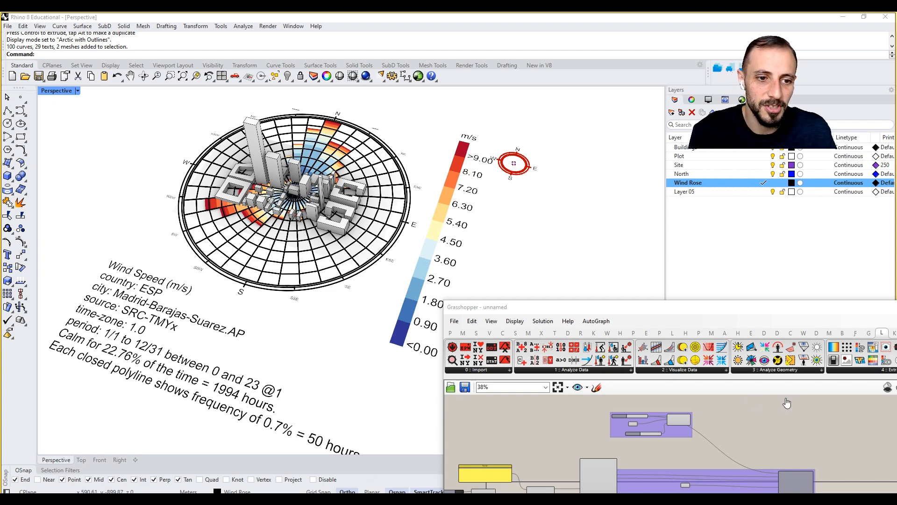